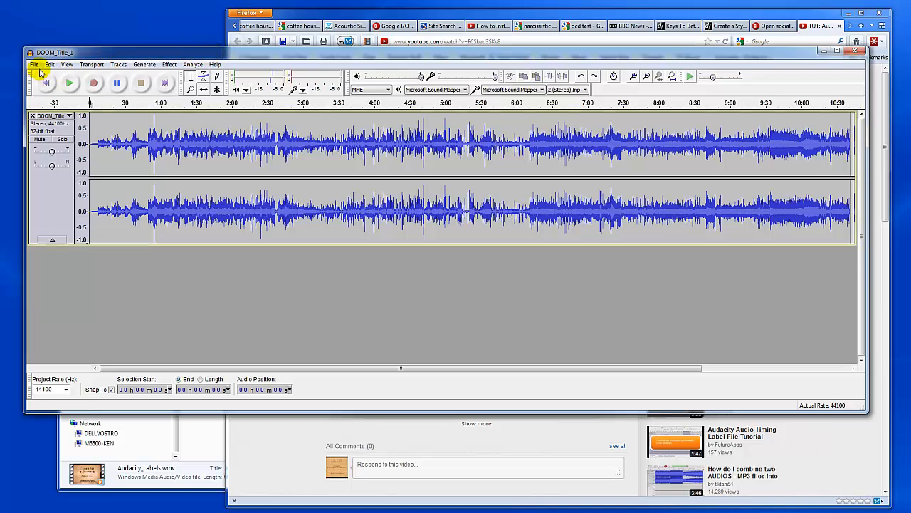
# Open Preferences from the Edit menu, landing on the Import/Export page
pyautogui.click(49, 64)
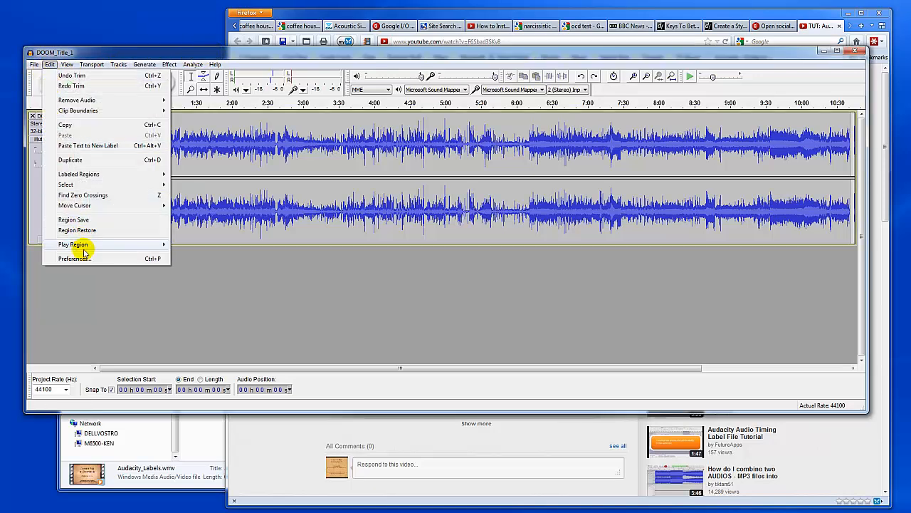
pyautogui.moveTo(132, 259)
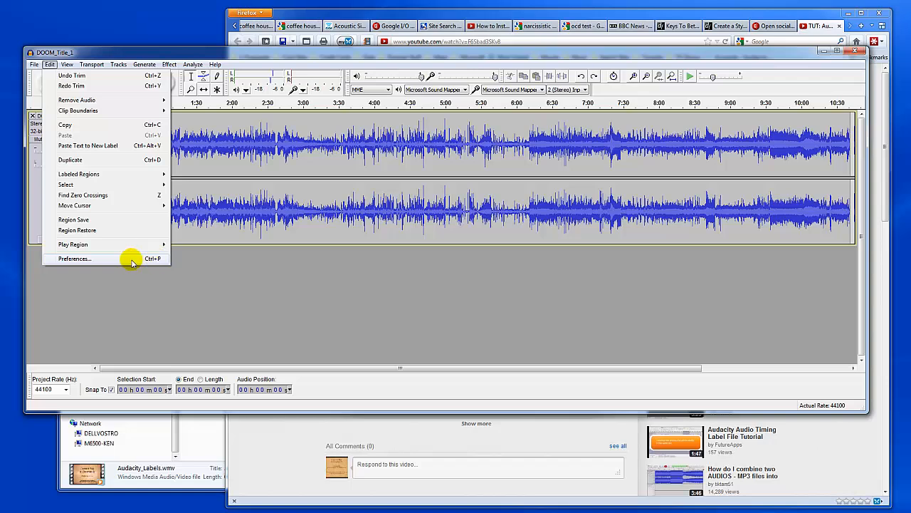
pyautogui.click(74, 258)
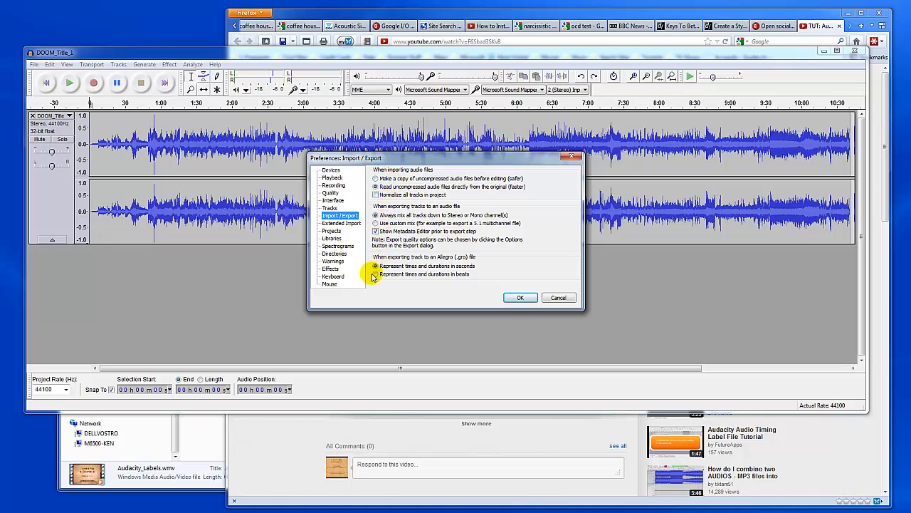
# View the Directories page, then switch to Keyboard and scroll the Key Bindings list
pyautogui.click(335, 254)
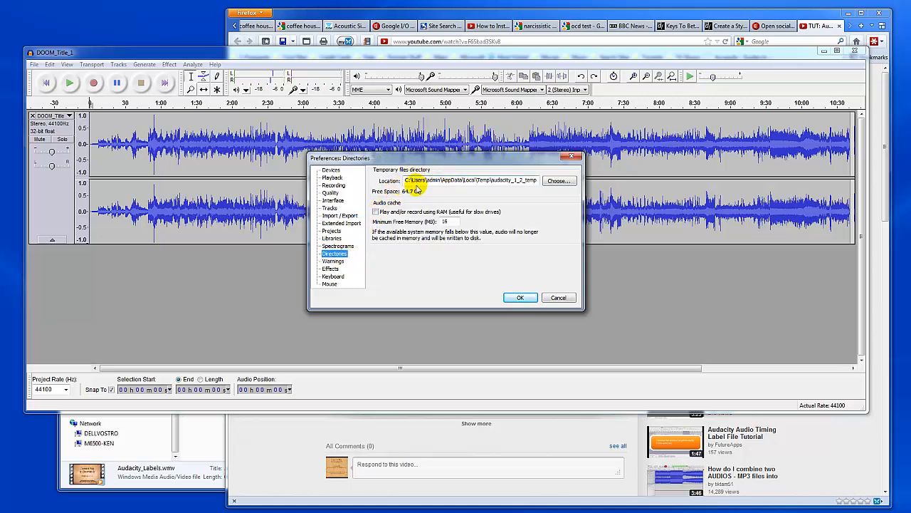
pyautogui.click(333, 276)
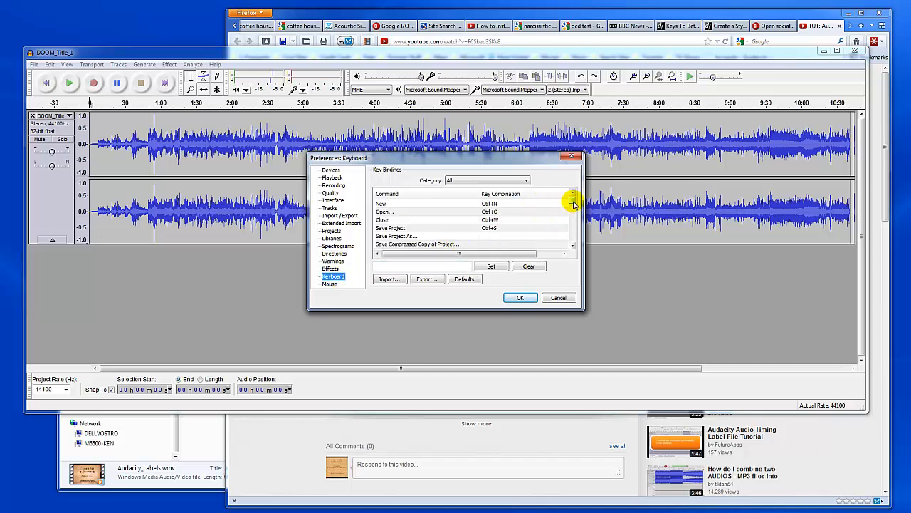
pyautogui.click(574, 203)
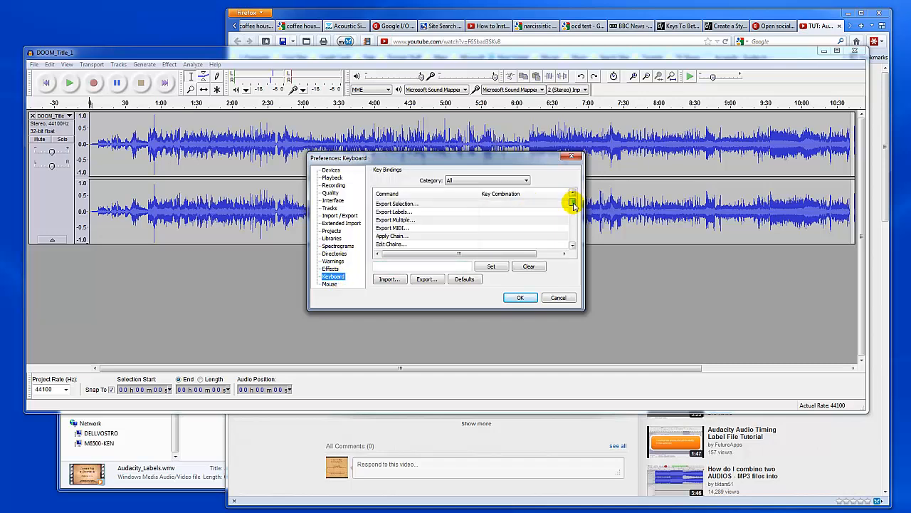
pyautogui.click(573, 194)
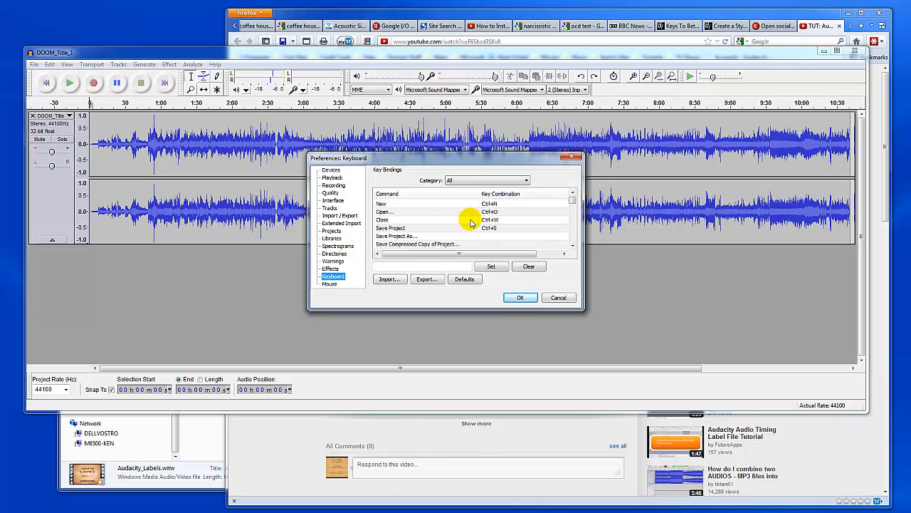
pyautogui.moveTo(409, 176)
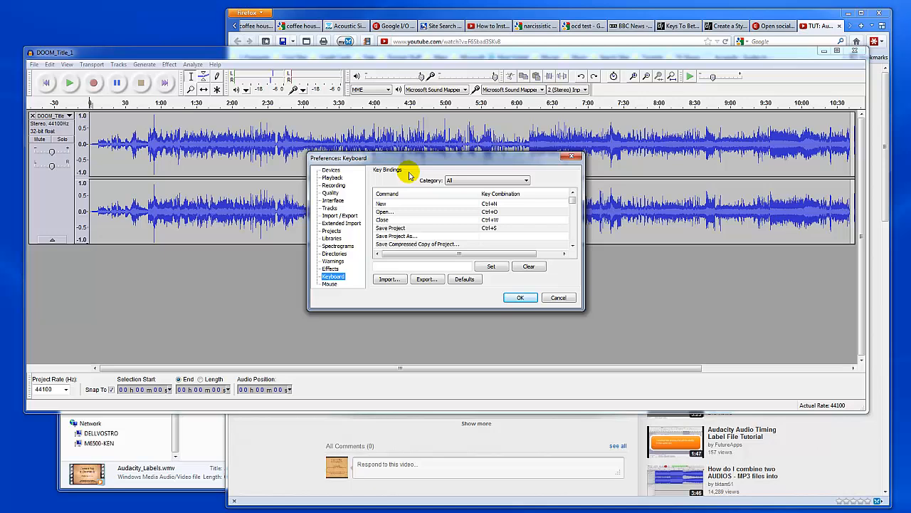
# Switch to the Libraries page showing LAME MP3 and FFmpeg library status
pyautogui.click(331, 238)
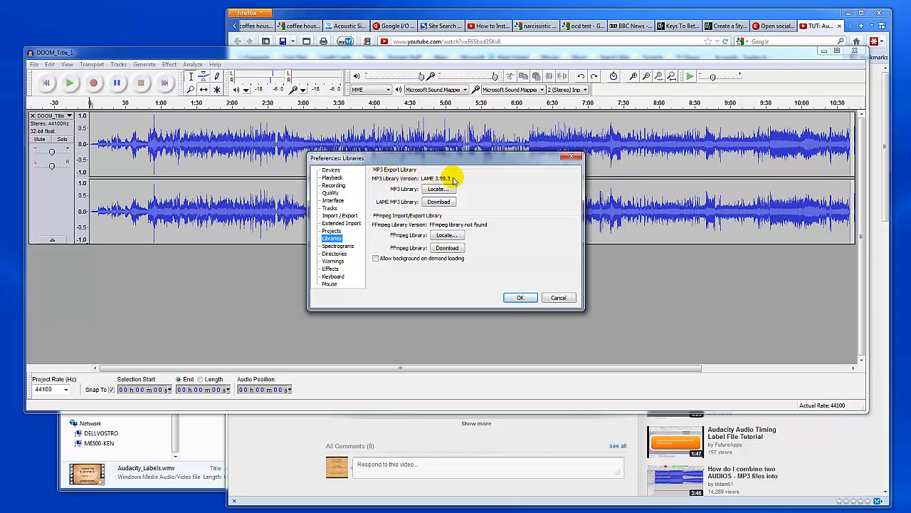
pyautogui.moveTo(475, 192)
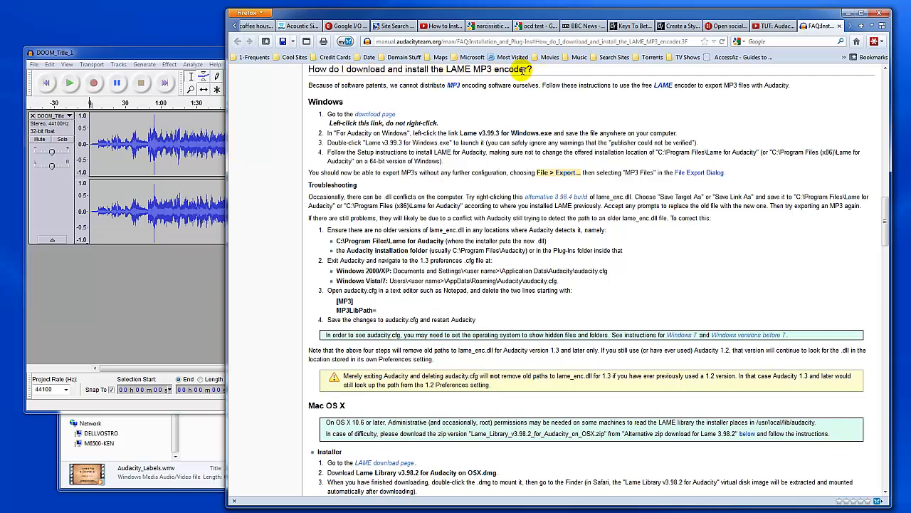
pyautogui.moveTo(498, 112)
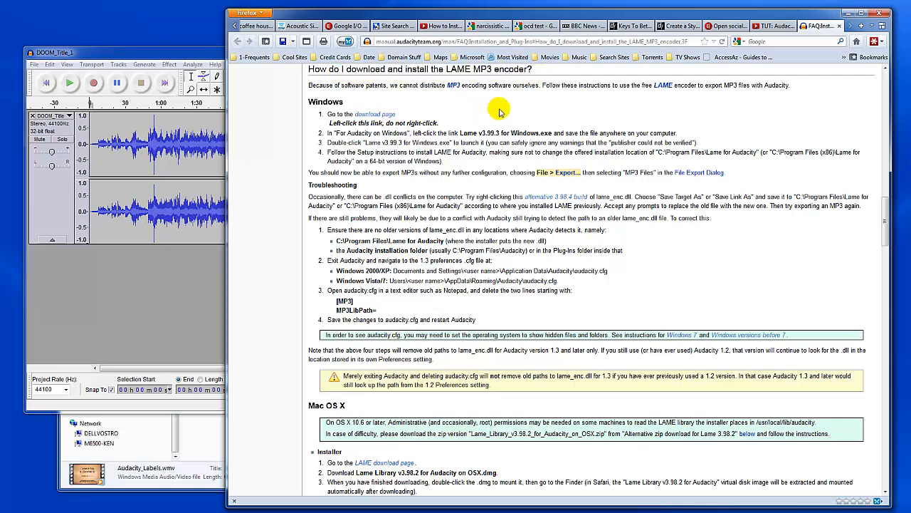
pyautogui.moveTo(374, 114)
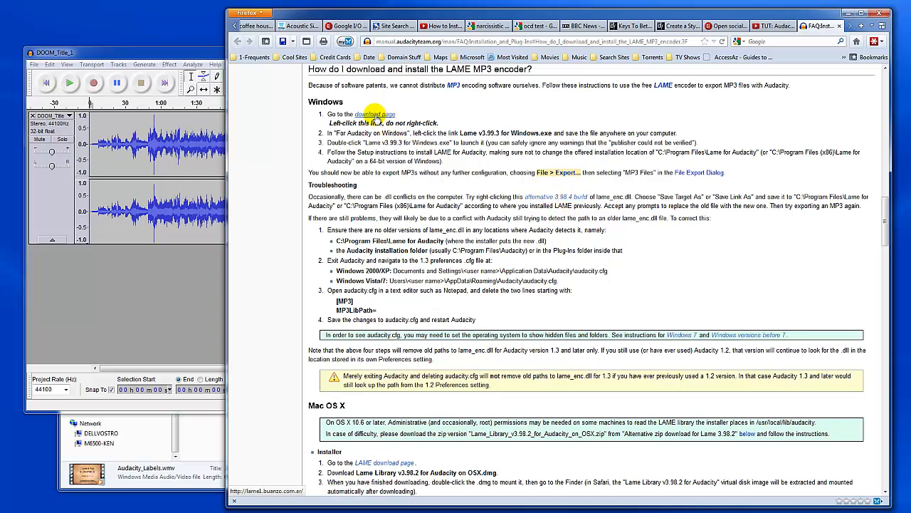
# Follow the 'download page' link under Windows in the LAME MP3 encoder FAQ
pyautogui.click(375, 114)
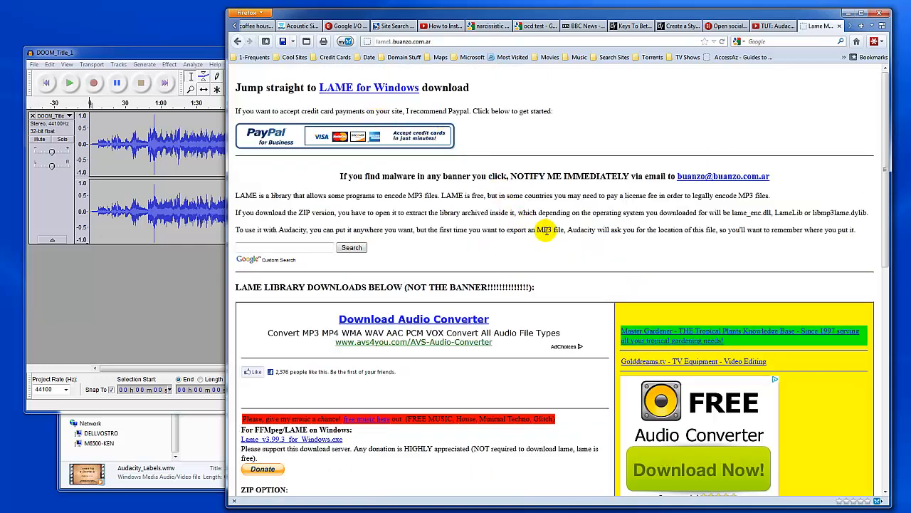
pyautogui.moveTo(669, 395)
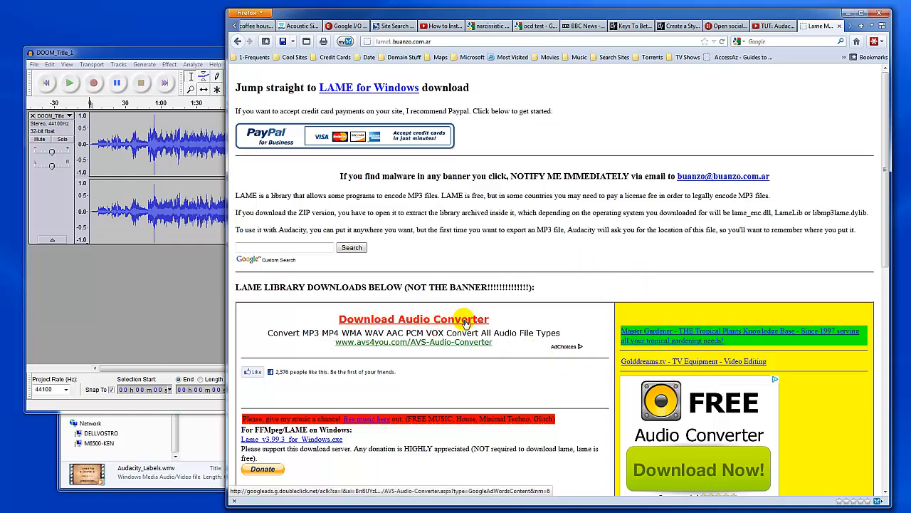
# Save the 'Lame v3.99.3 for Windows.exe' link into the Downloads folder
pyautogui.scroll(-3)
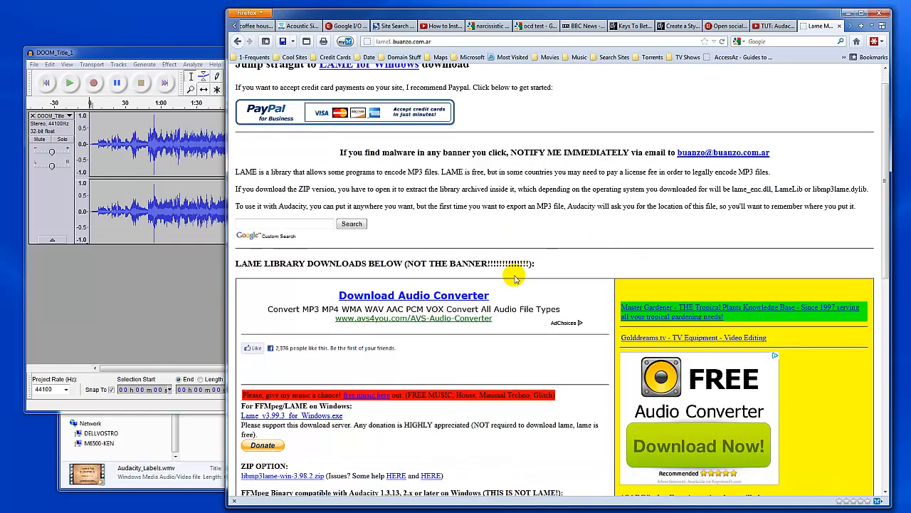
pyautogui.scroll(-3)
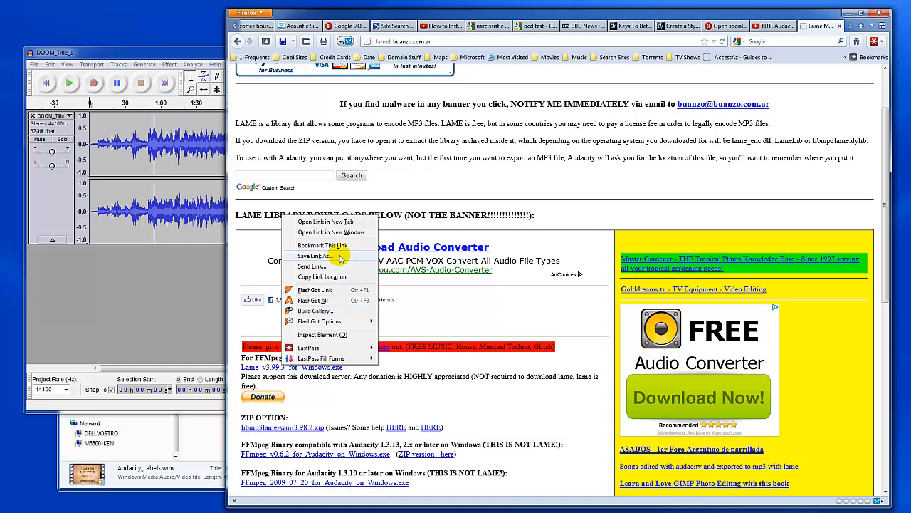
pyautogui.click(314, 255)
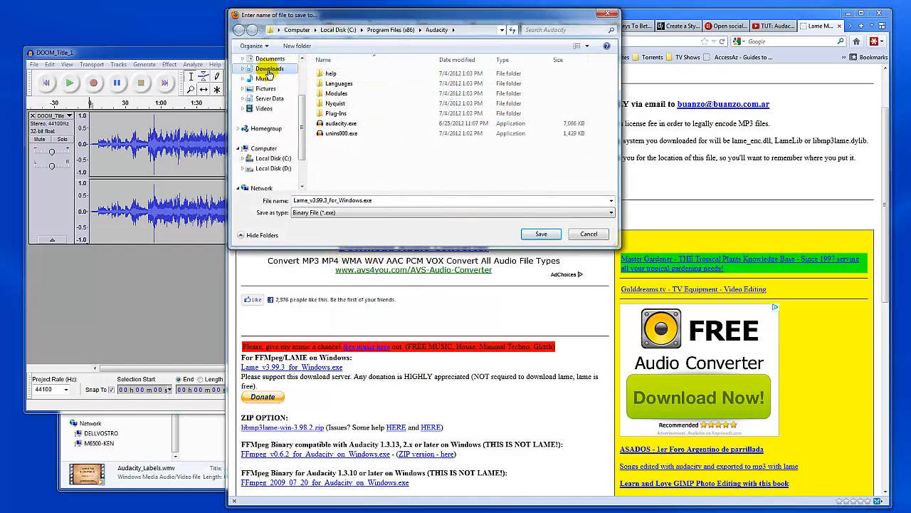
pyautogui.click(271, 69)
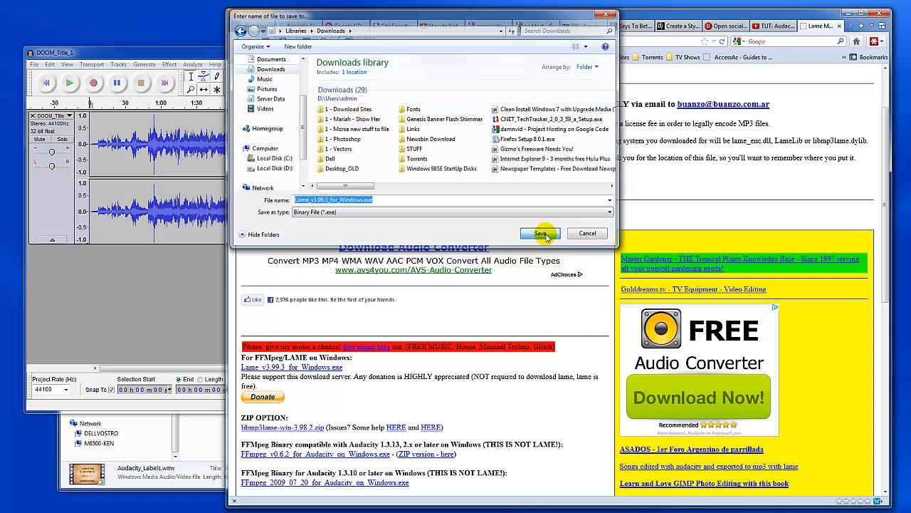
pyautogui.click(540, 233)
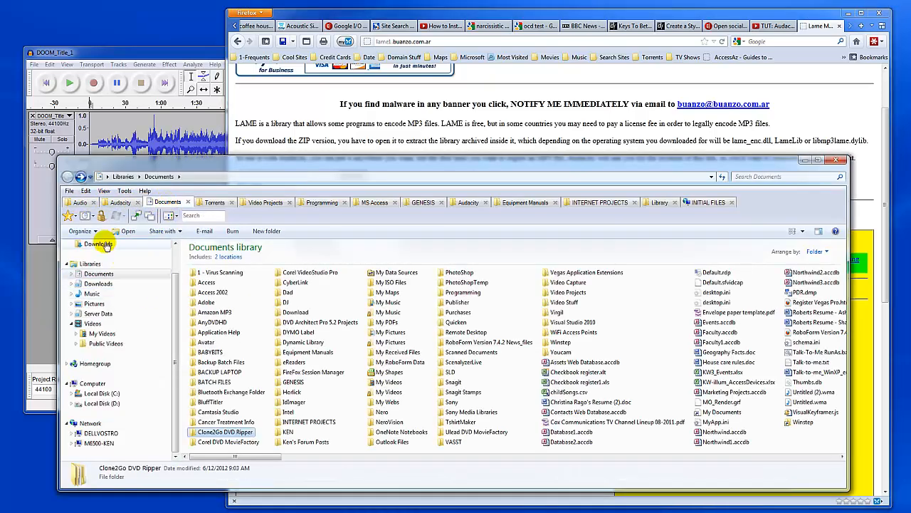
# Run Lame_v3.99.3_for_Windows.exe from Downloads to open the LAME Setup Wizard
pyautogui.click(98, 244)
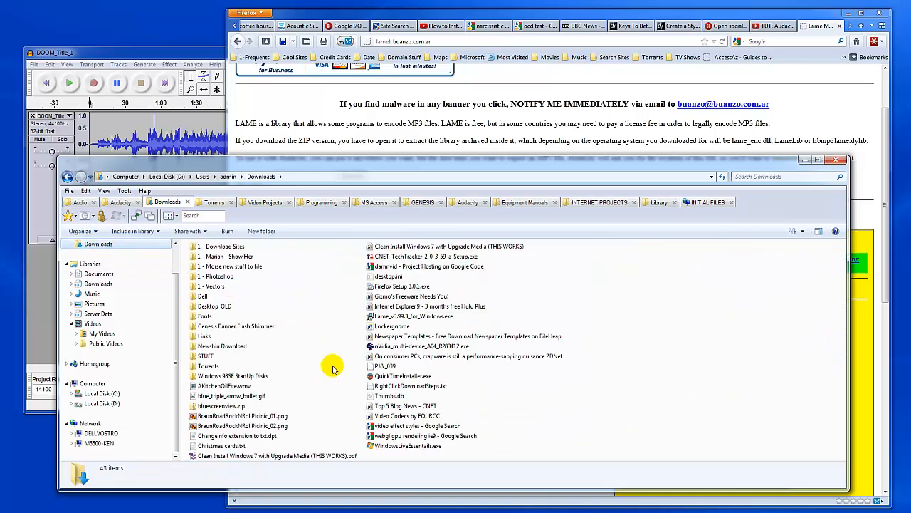
pyautogui.doubleClick(412, 316)
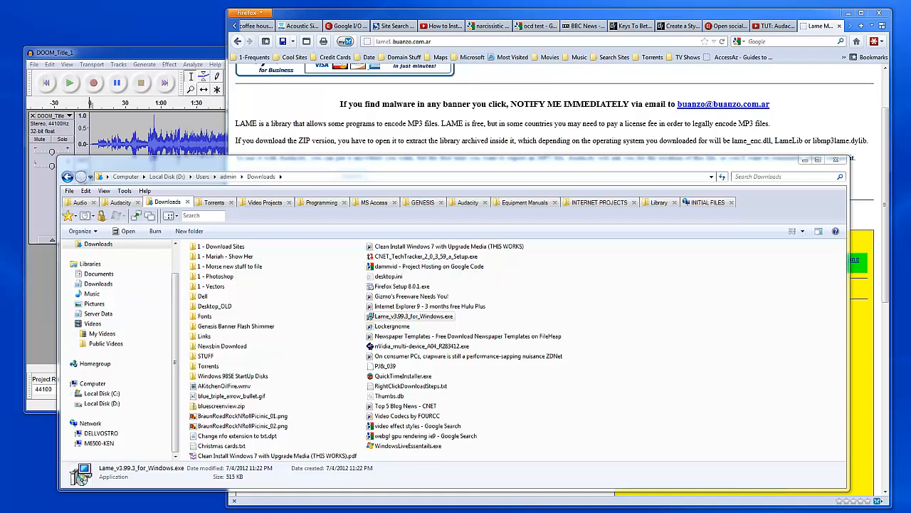
pyautogui.doubleClick(413, 316)
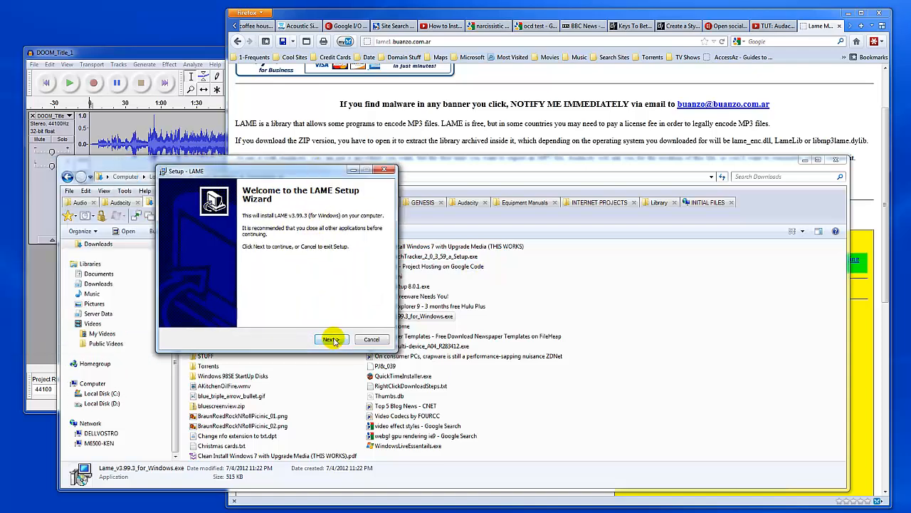
pyautogui.moveTo(299, 169)
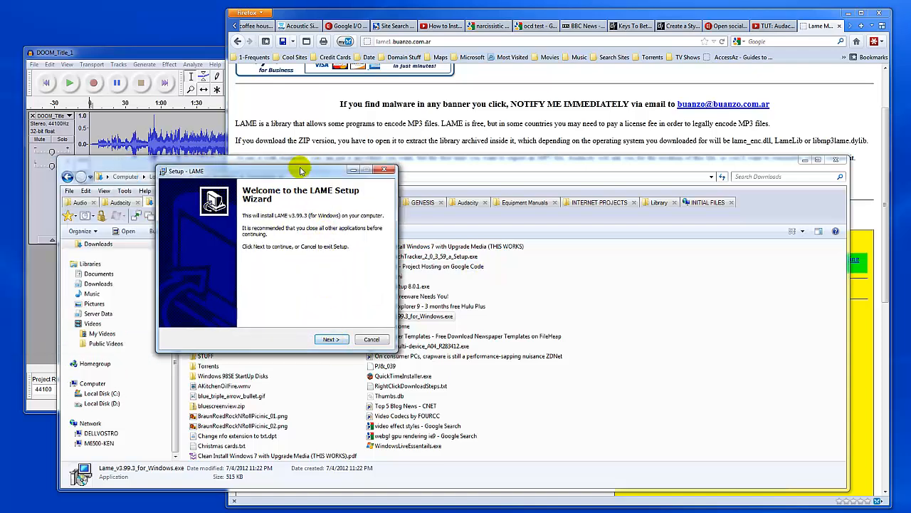
pyautogui.moveTo(281, 177)
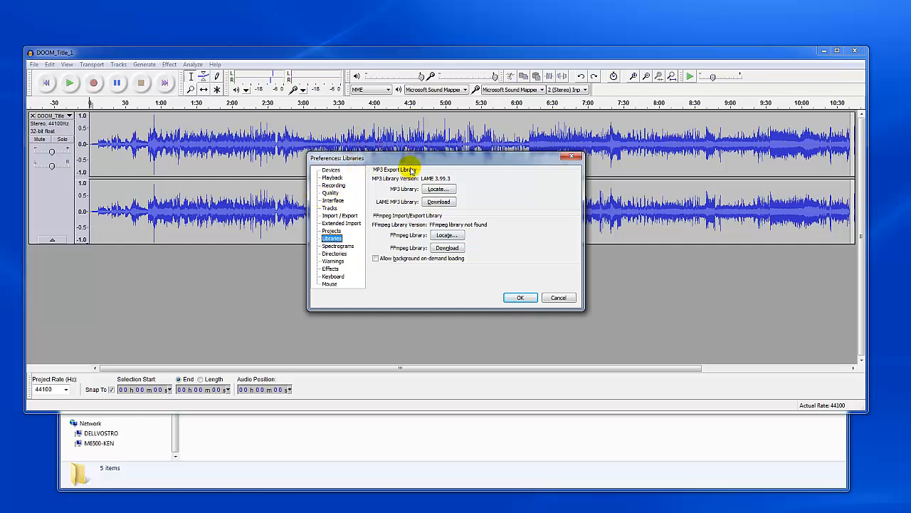
pyautogui.moveTo(450, 273)
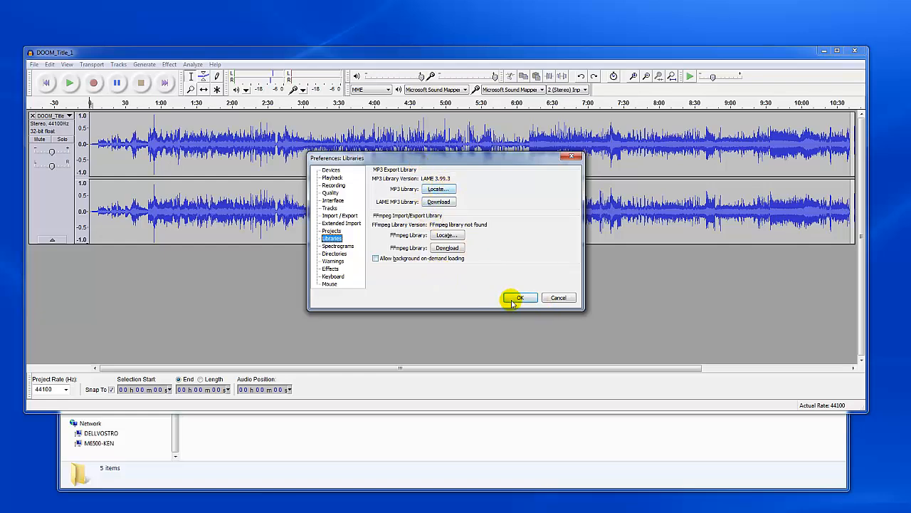
# Accept the Libraries page, now showing LAME 3.99.3, and close Preferences
pyautogui.click(520, 297)
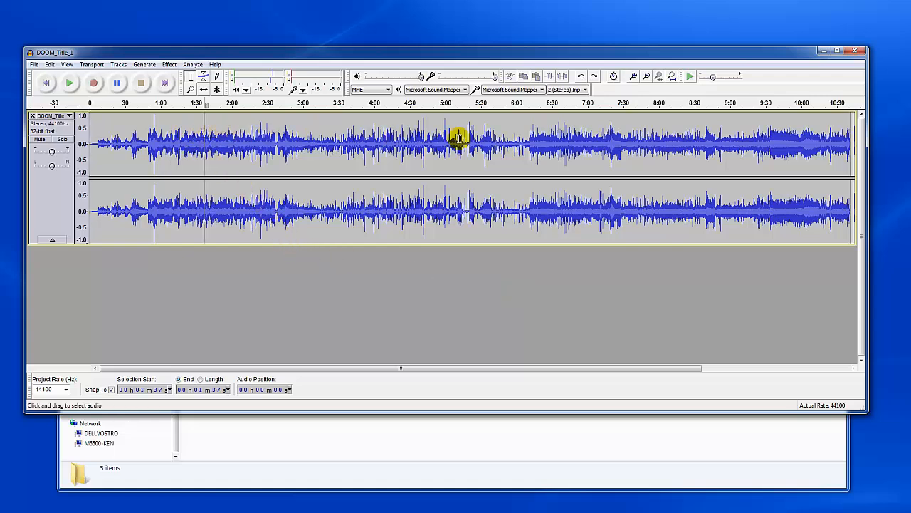
pyautogui.moveTo(203, 146)
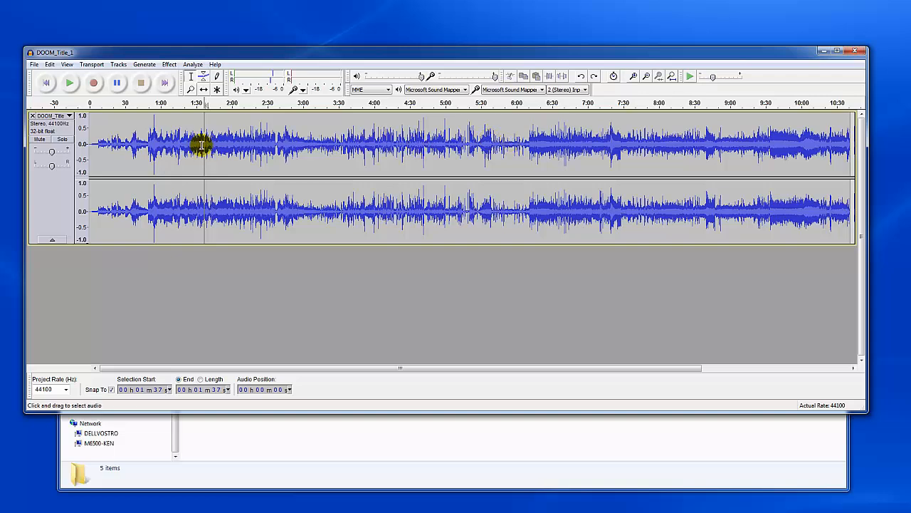
pyautogui.moveTo(216, 148)
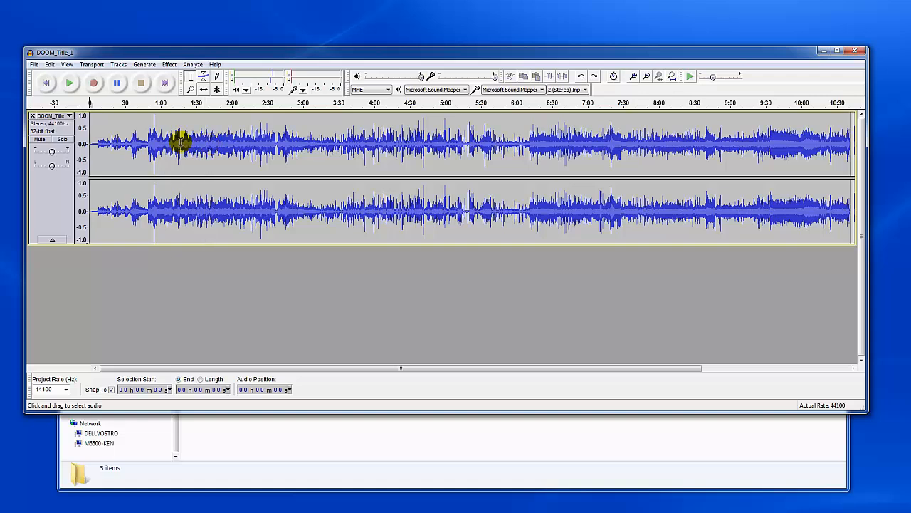
pyautogui.moveTo(125, 134)
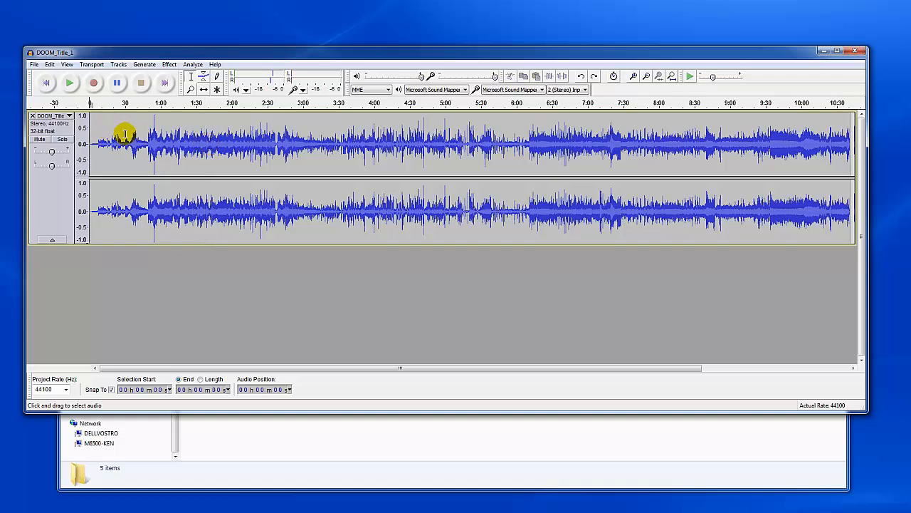
pyautogui.click(804, 143)
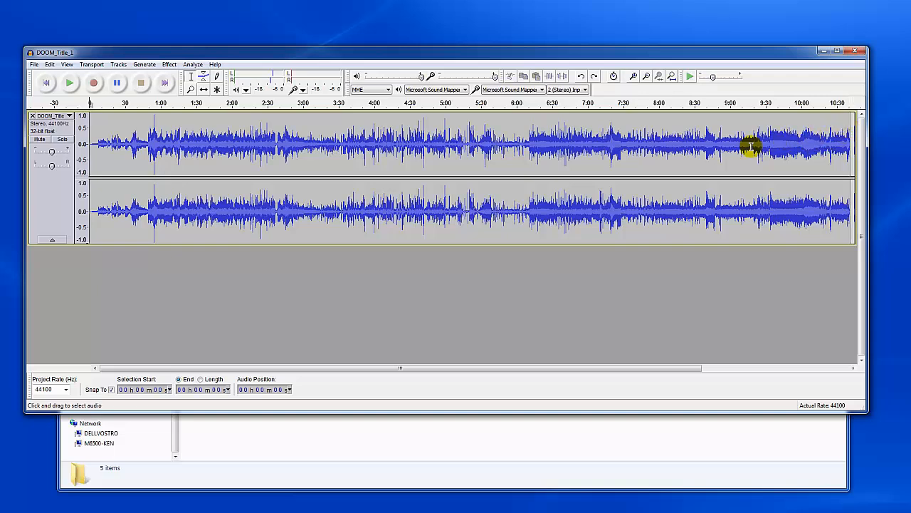
pyautogui.click(315, 137)
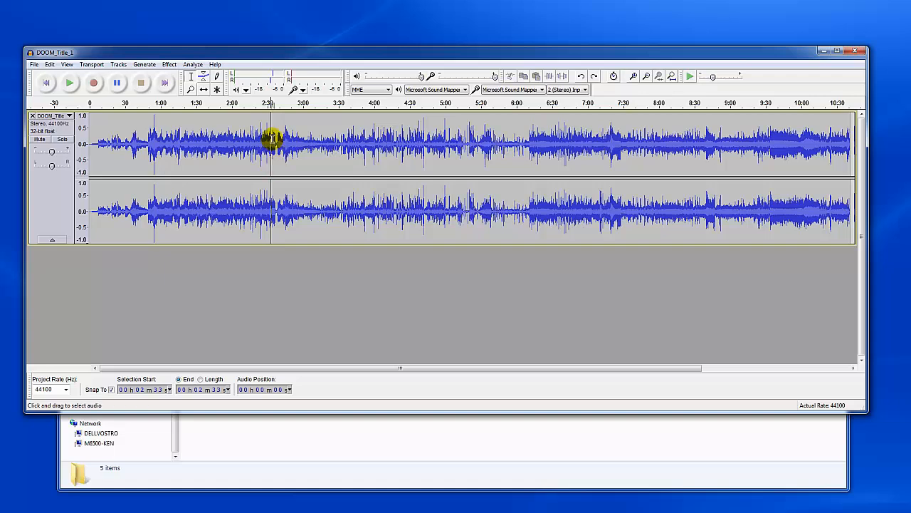
pyautogui.moveTo(269, 143); pyautogui.dragTo(855, 142)
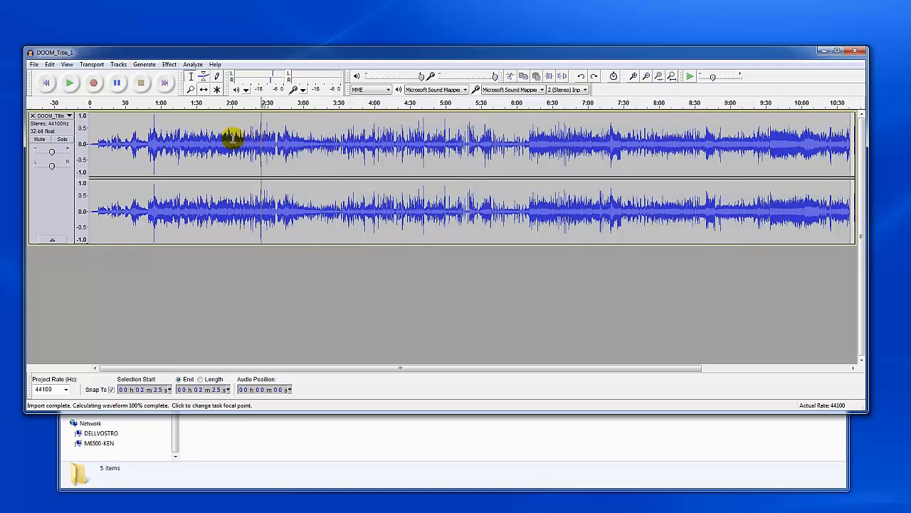
pyautogui.click(200, 142)
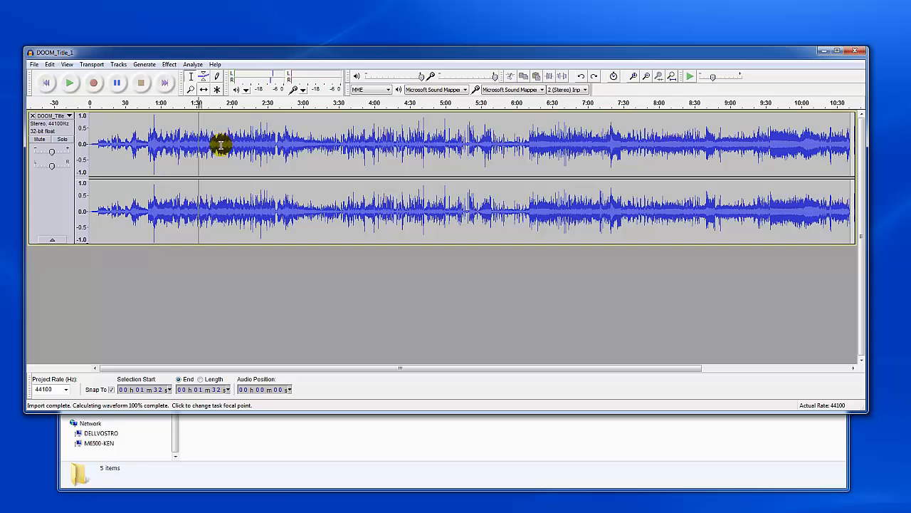
pyautogui.click(70, 83)
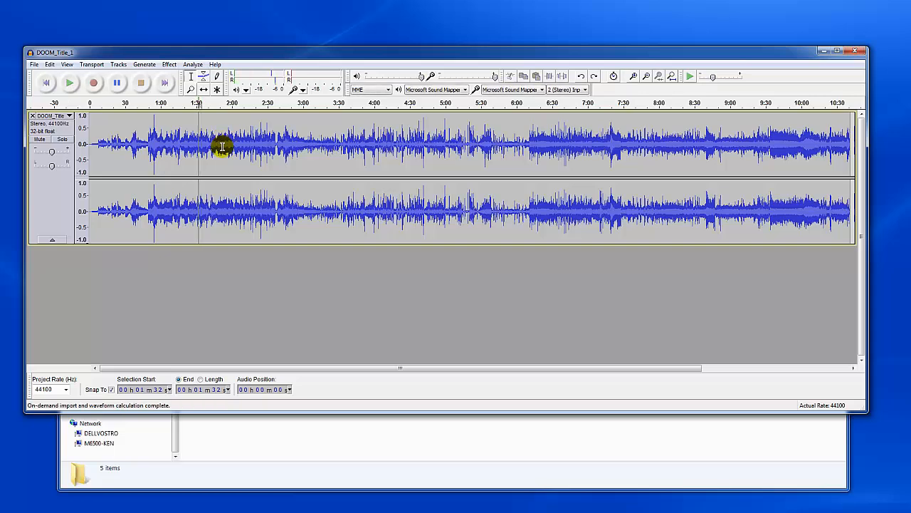
pyautogui.click(69, 83)
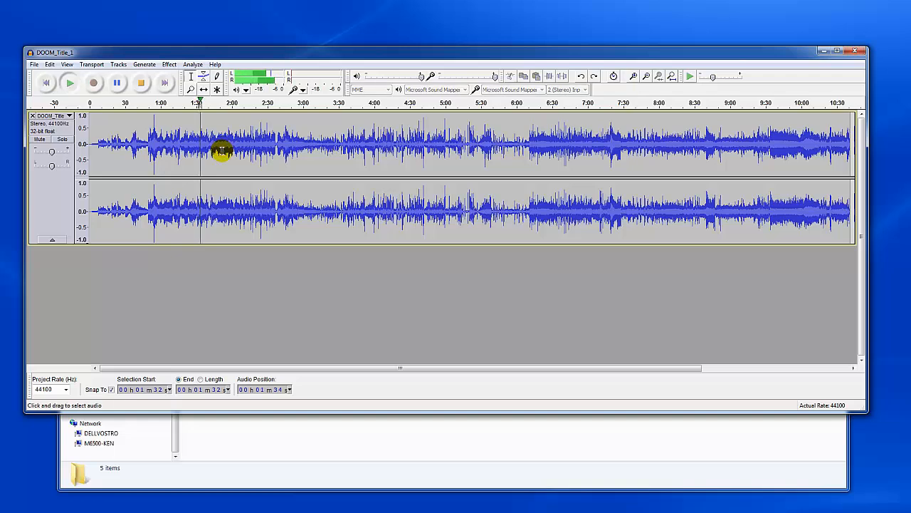
pyautogui.click(117, 83)
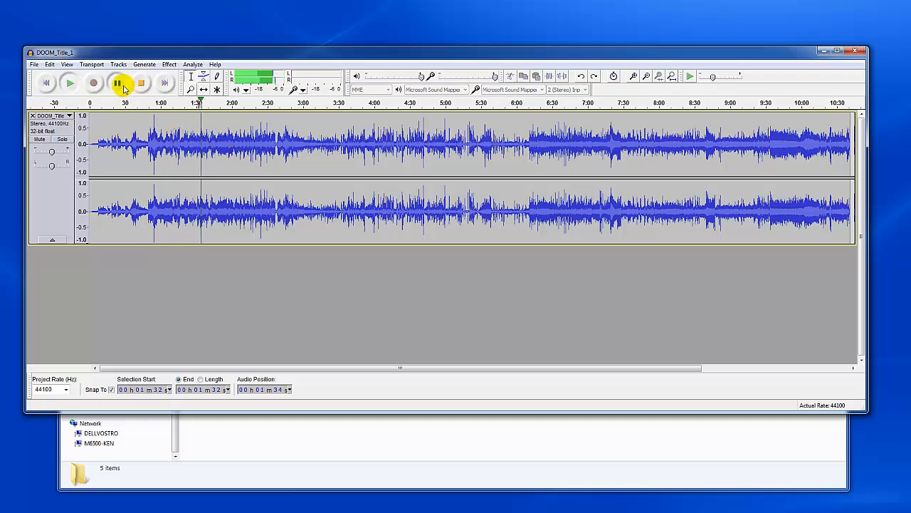
pyautogui.moveTo(119, 83)
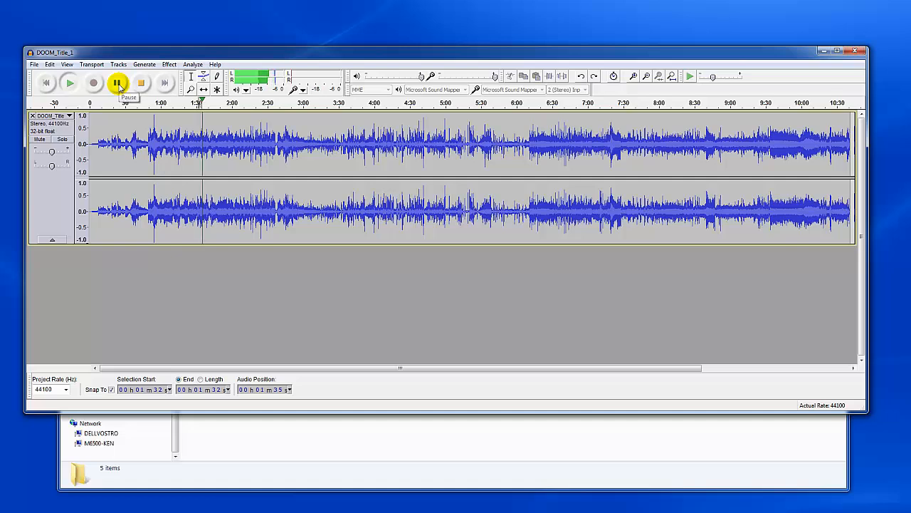
pyautogui.moveTo(48, 83)
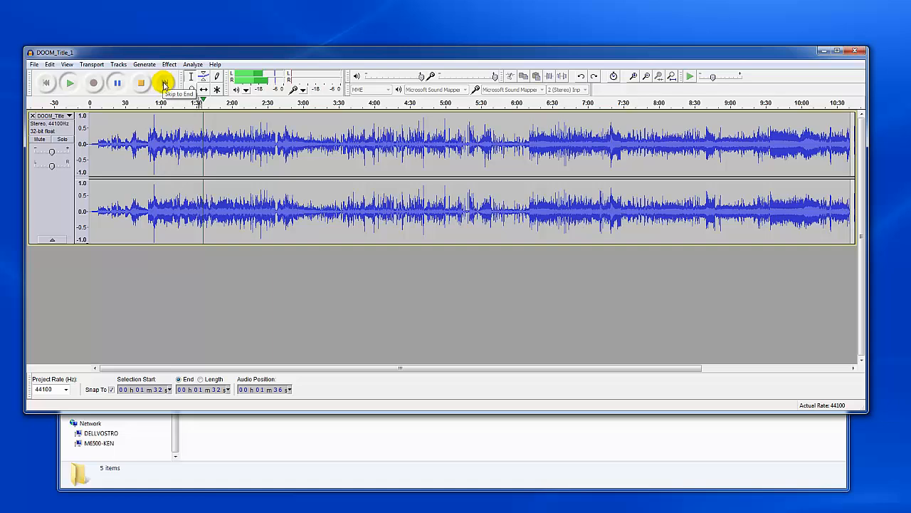
pyautogui.click(141, 84)
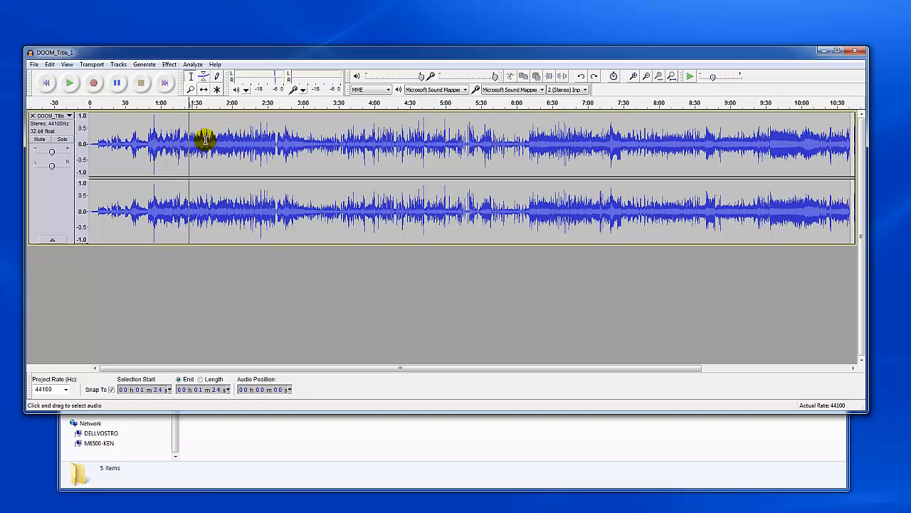
pyautogui.click(70, 83)
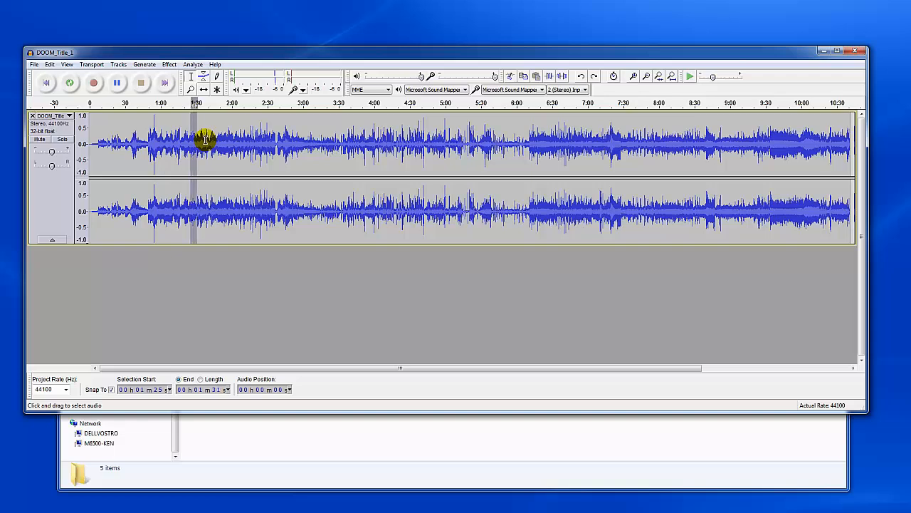
pyautogui.moveTo(192, 142); pyautogui.dragTo(210, 143)
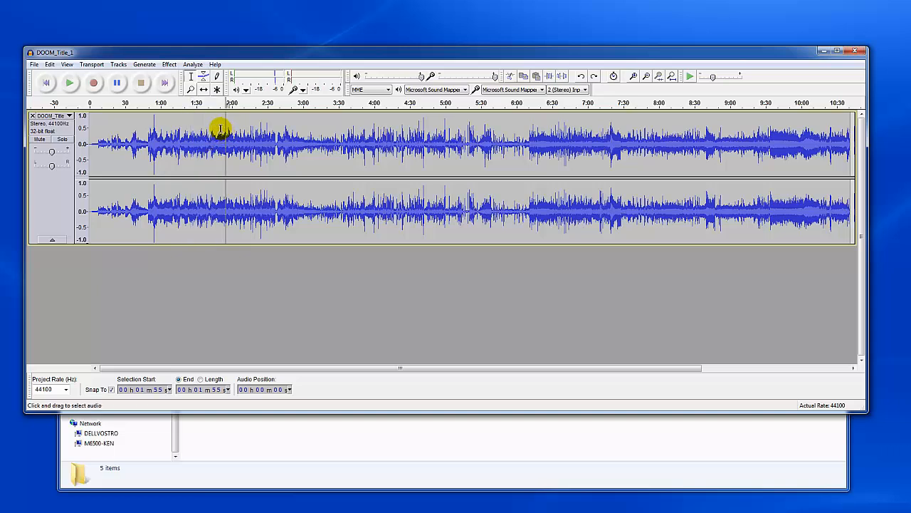
pyautogui.moveTo(217, 135)
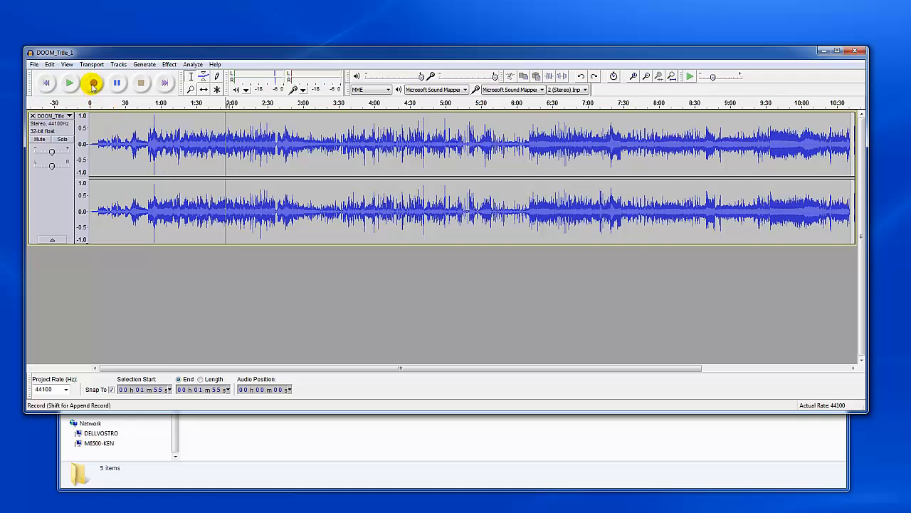
pyautogui.moveTo(94, 83)
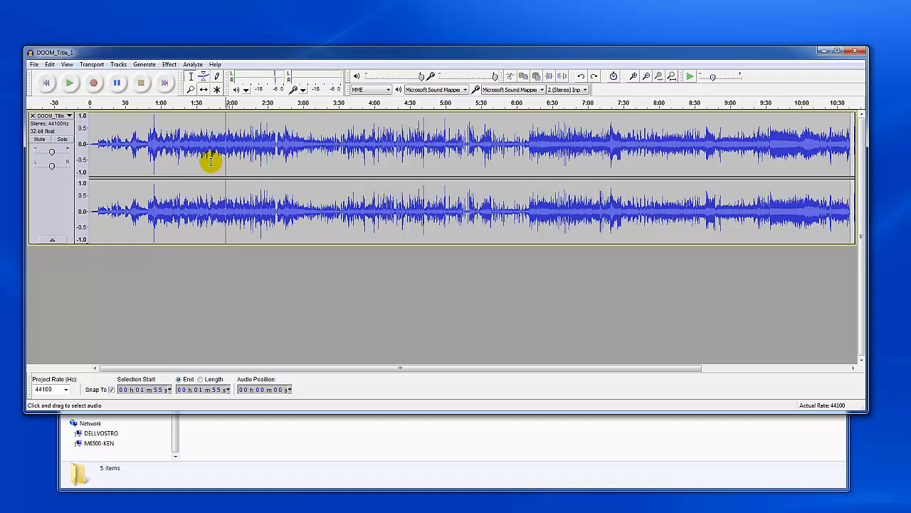
# Select the waveform from about 2:03 to 3:38 and apply Edit > Remove Audio
pyautogui.moveTo(235, 143); pyautogui.dragTo(342, 142)
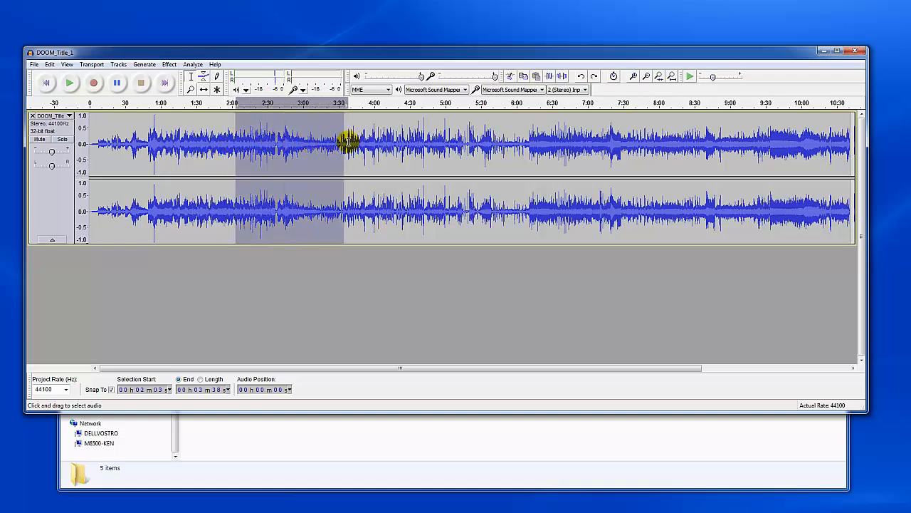
pyautogui.moveTo(299, 144)
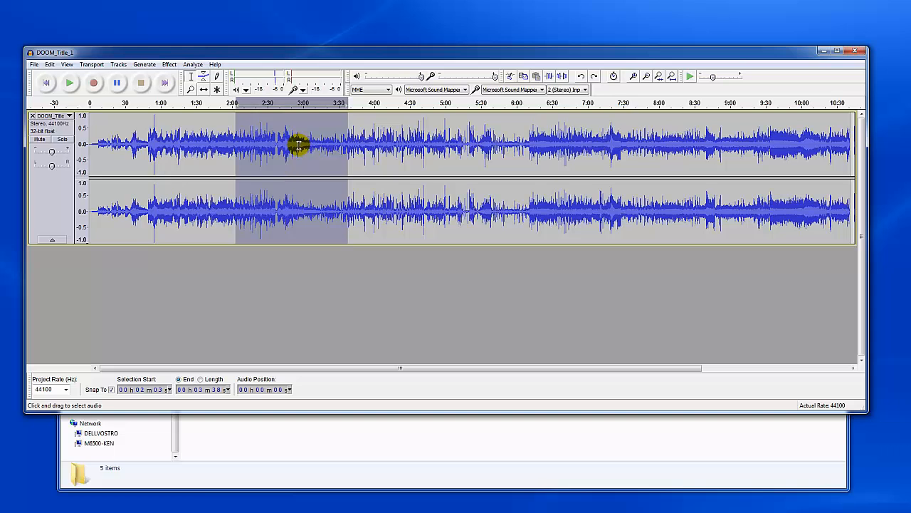
pyautogui.moveTo(207, 149)
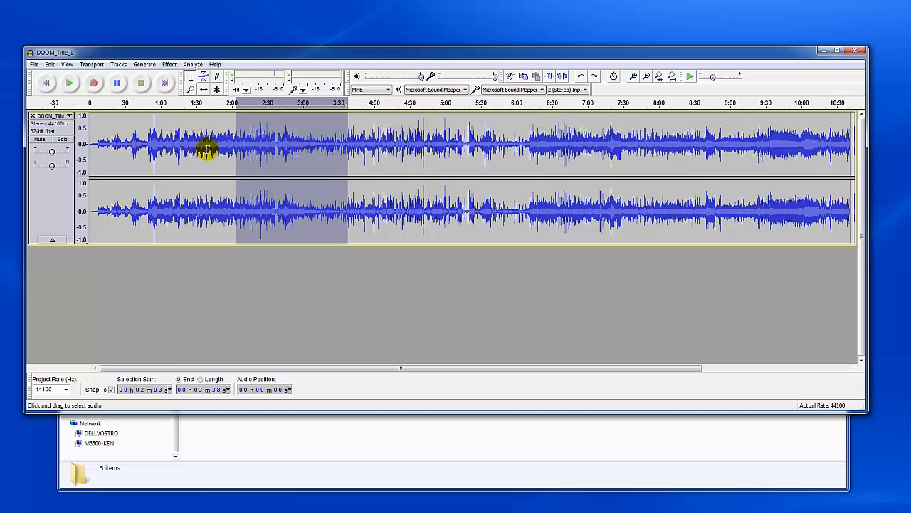
pyautogui.moveTo(285, 149)
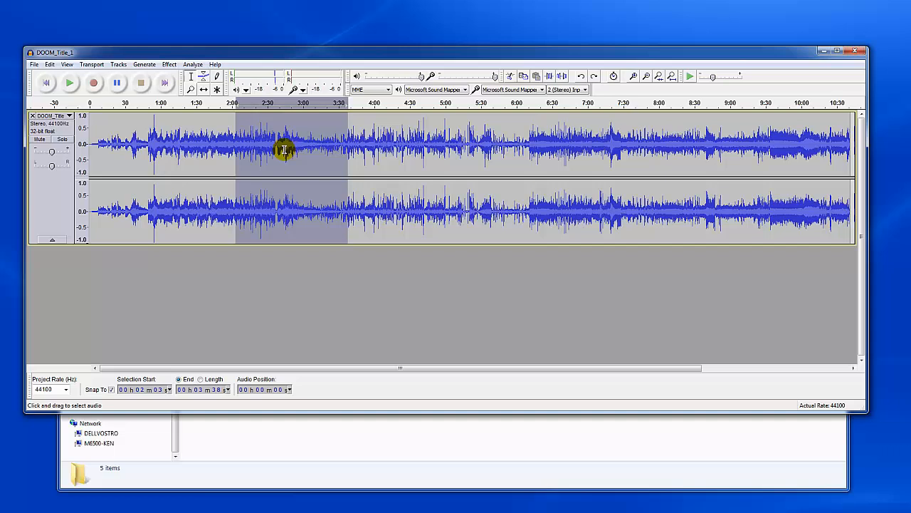
pyautogui.click(50, 64)
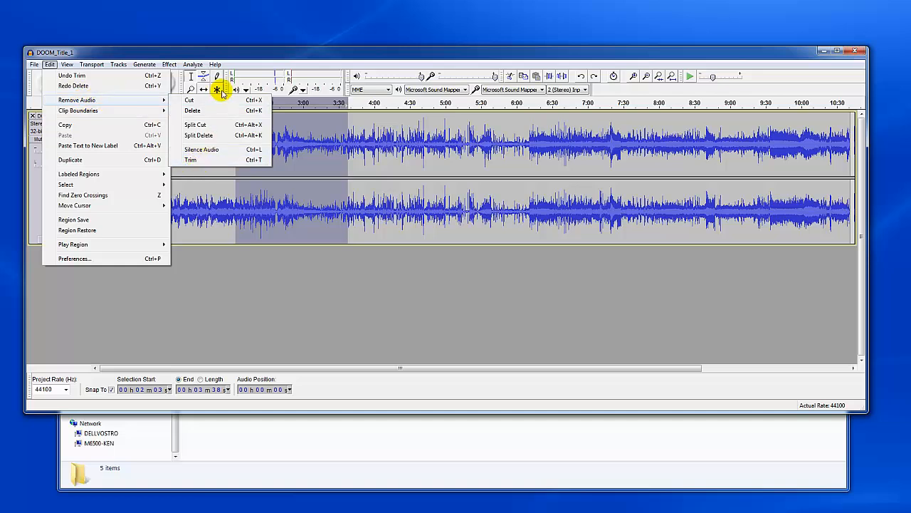
pyautogui.click(290, 157)
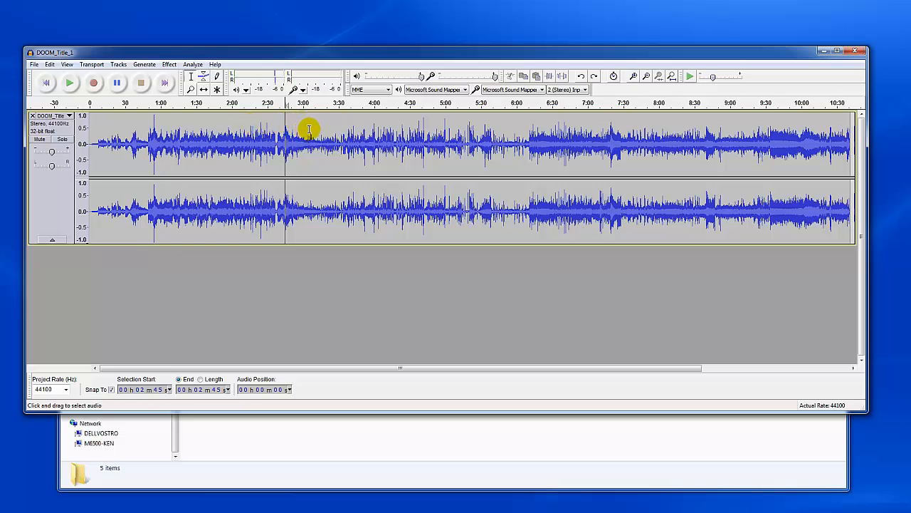
pyautogui.moveTo(254, 137)
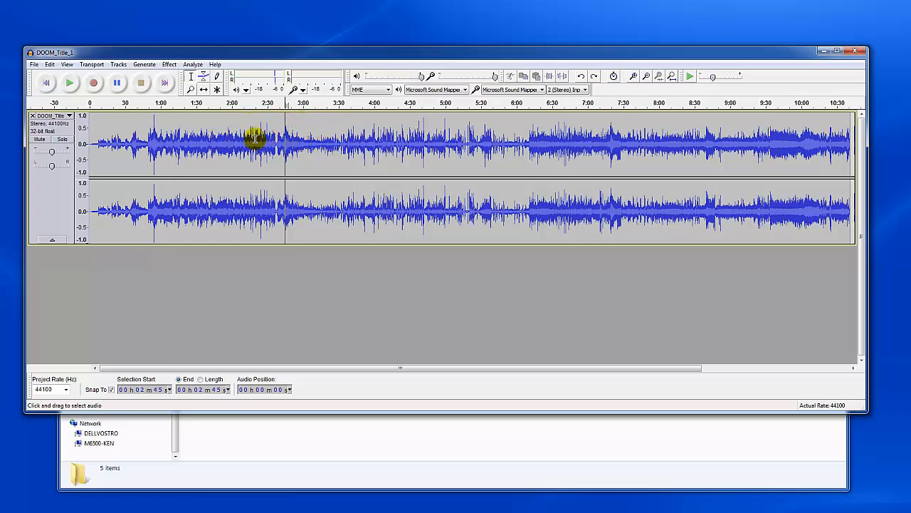
pyautogui.moveTo(321, 145)
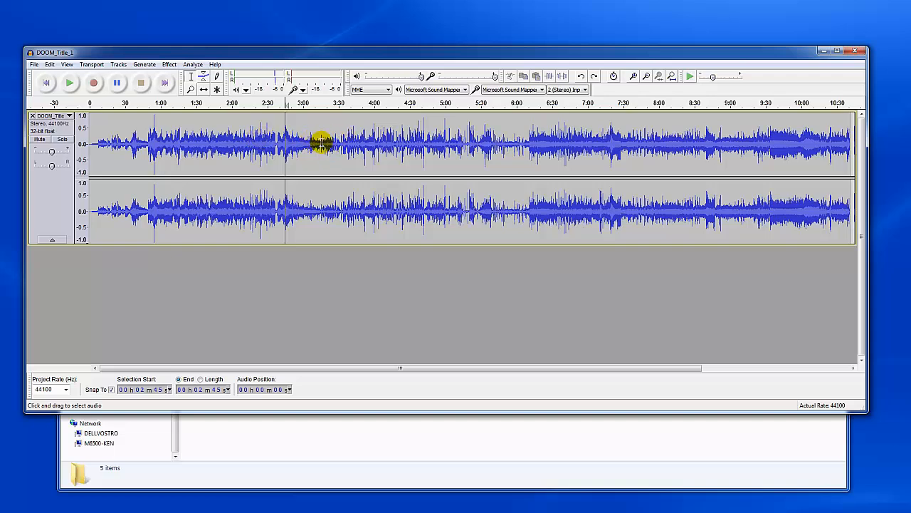
pyautogui.moveTo(633, 77)
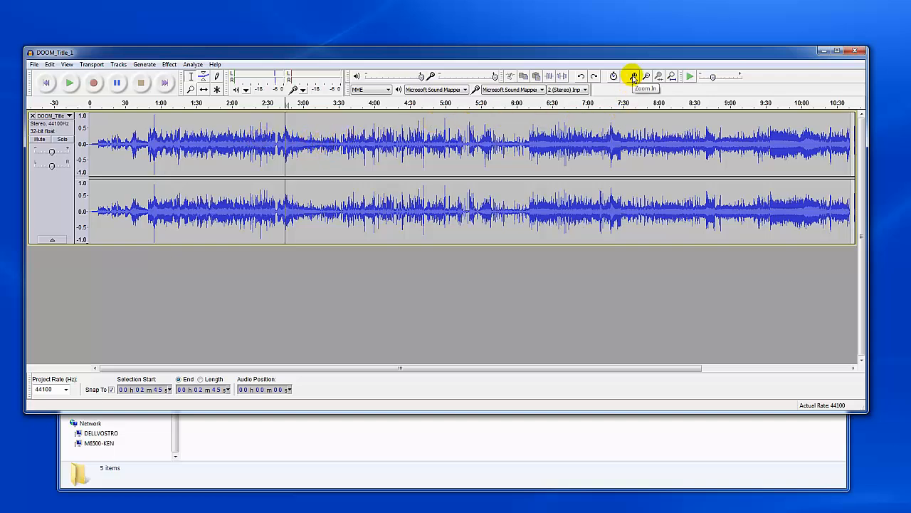
# Use the zoom buttons and Ctrl+3 to frame roughly 1:50–3:15
pyautogui.click(632, 76)
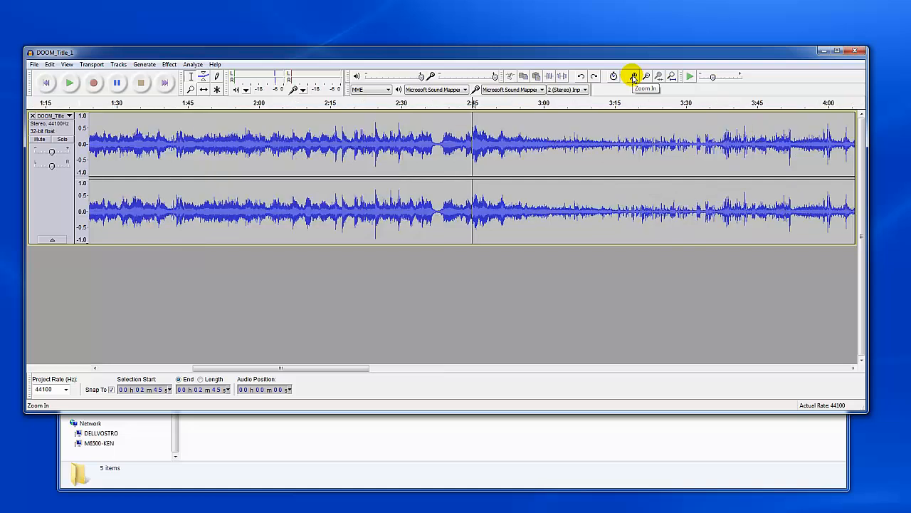
pyautogui.click(645, 76)
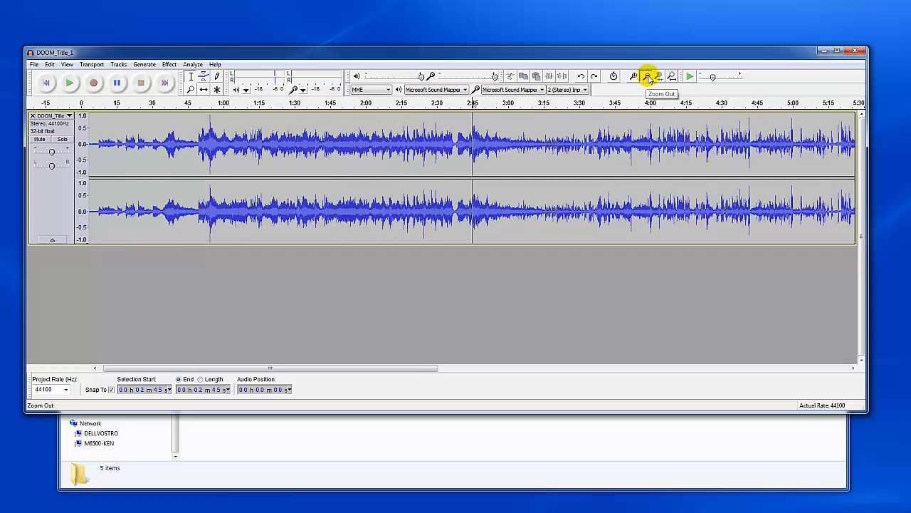
pyautogui.click(647, 76)
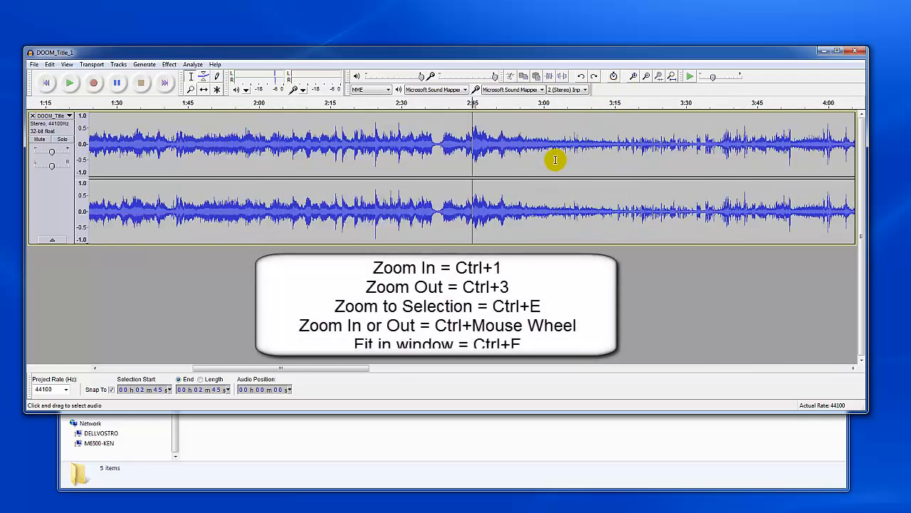
pyautogui.press('ctrl+3')
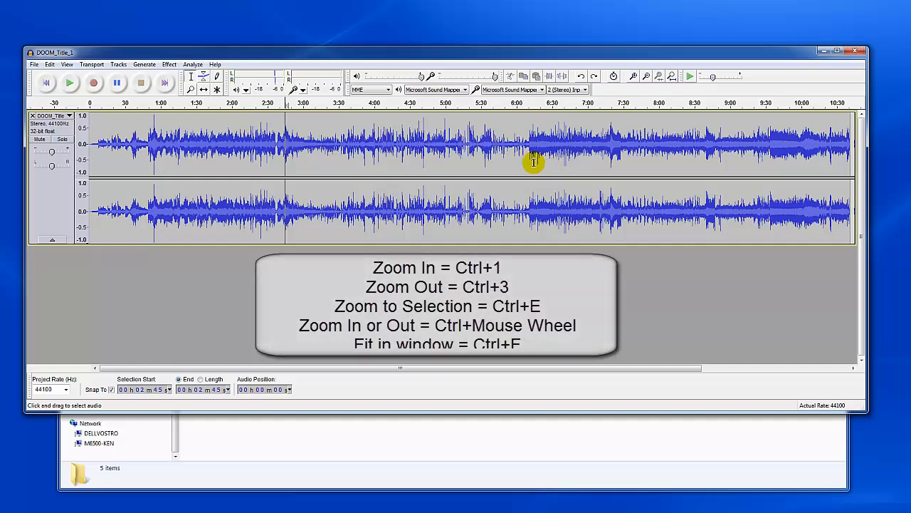
pyautogui.click(632, 77)
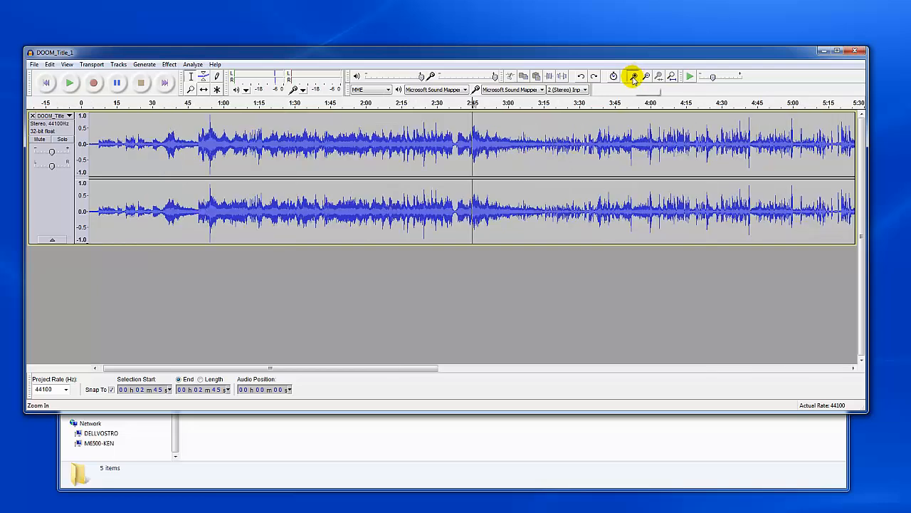
pyautogui.click(633, 77)
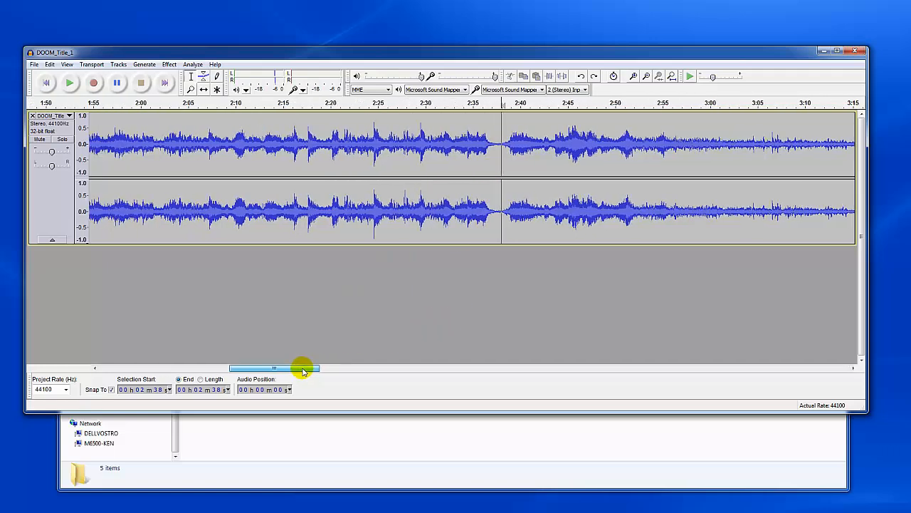
# Scroll along the timeline to bring about 6:45–8:10 into view
pyautogui.moveTo(303, 368); pyautogui.dragTo(221, 369)
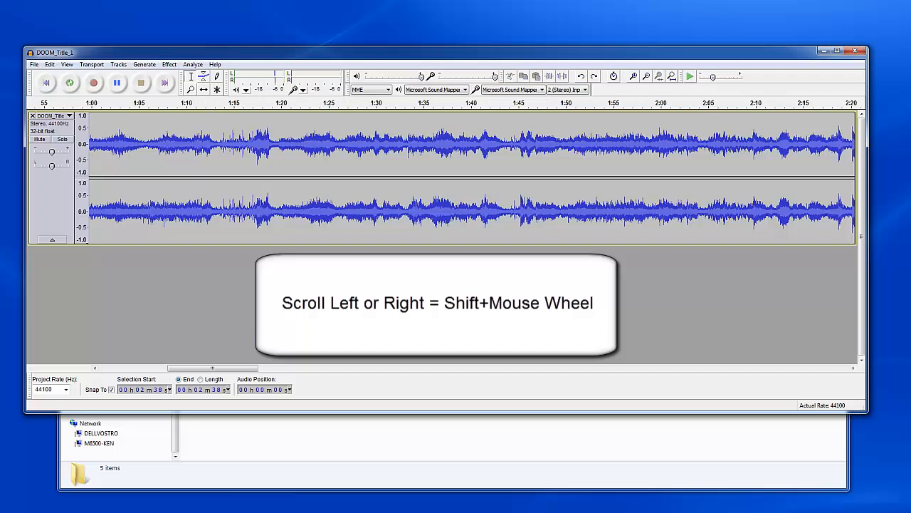
pyautogui.hscroll(3)
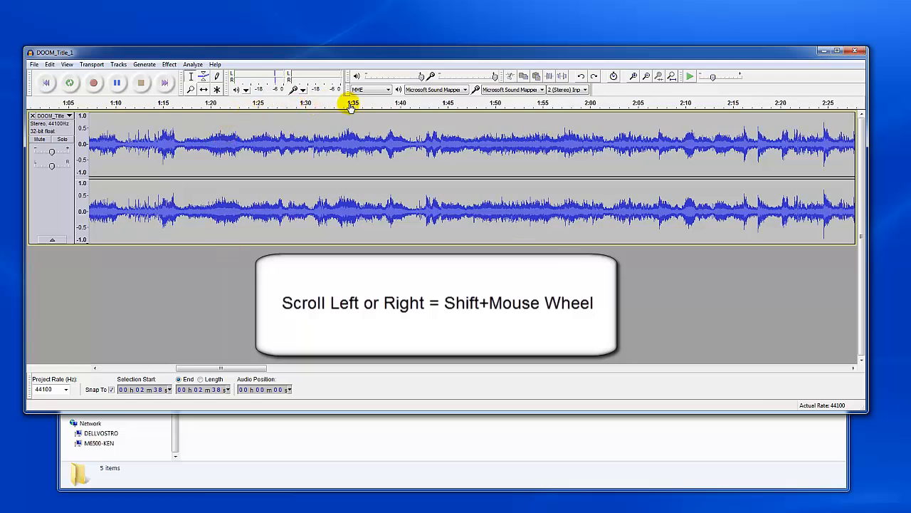
pyautogui.hscroll(3)
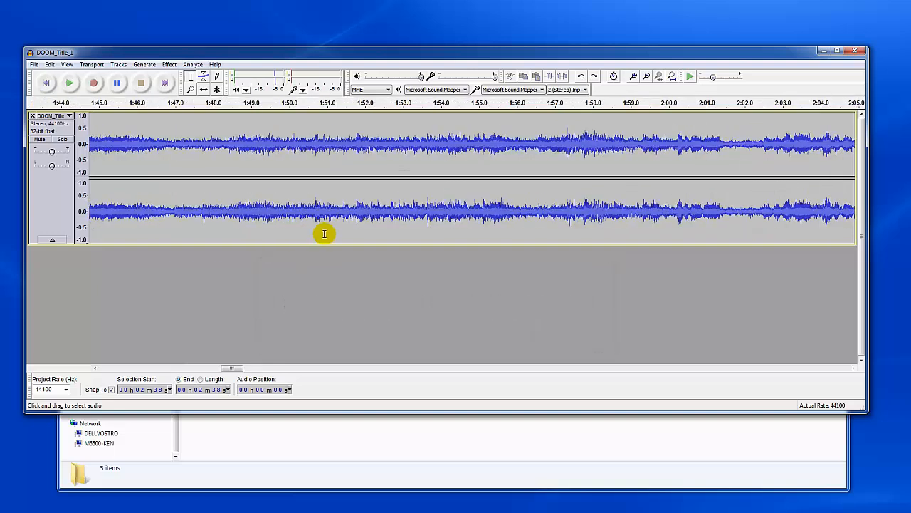
pyautogui.moveTo(345, 230)
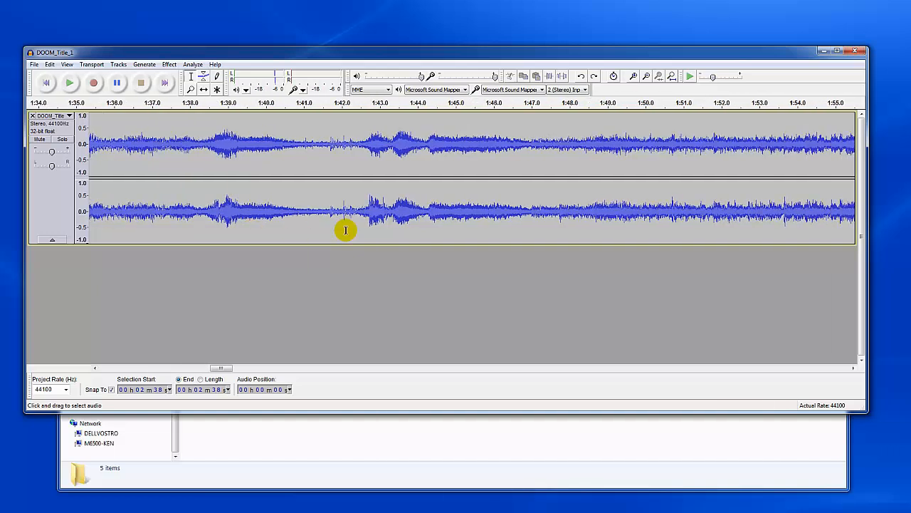
pyautogui.moveTo(349, 228)
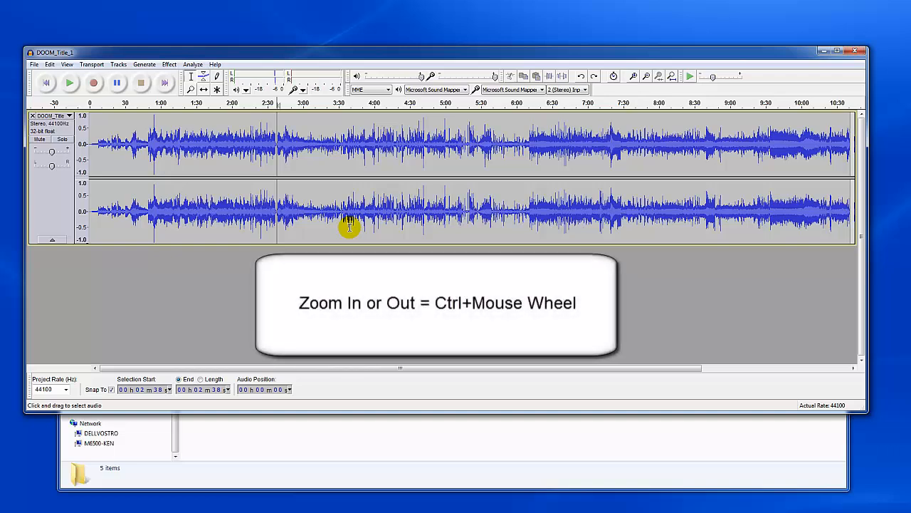
pyautogui.scroll(-3)
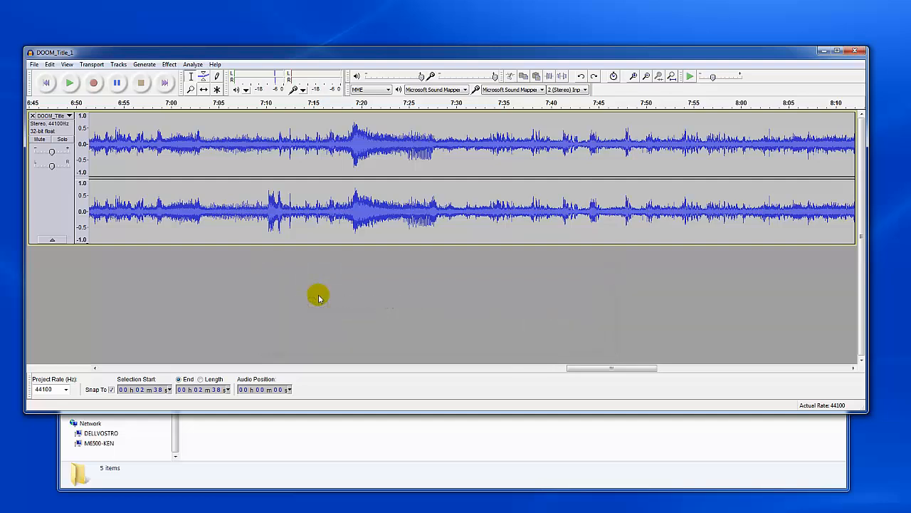
pyautogui.moveTo(380, 230)
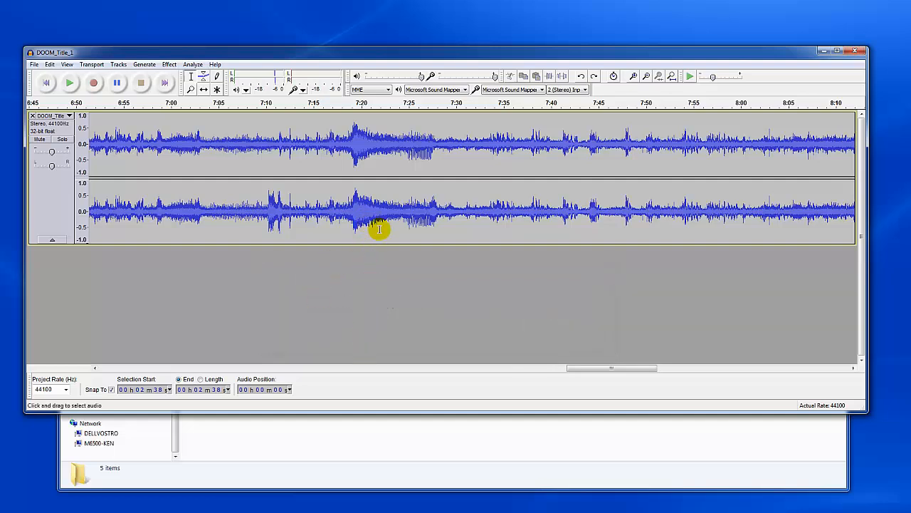
pyautogui.moveTo(863, 166)
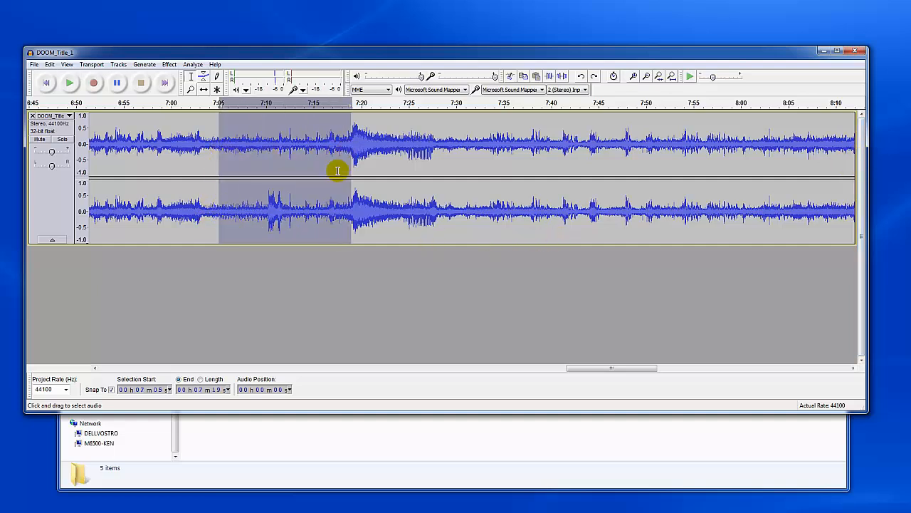
pyautogui.moveTo(265, 169)
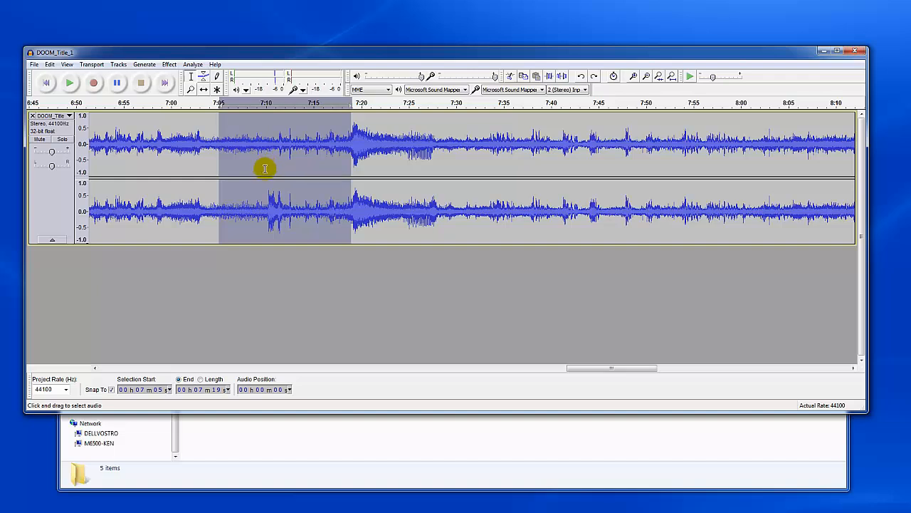
pyautogui.moveTo(255, 178)
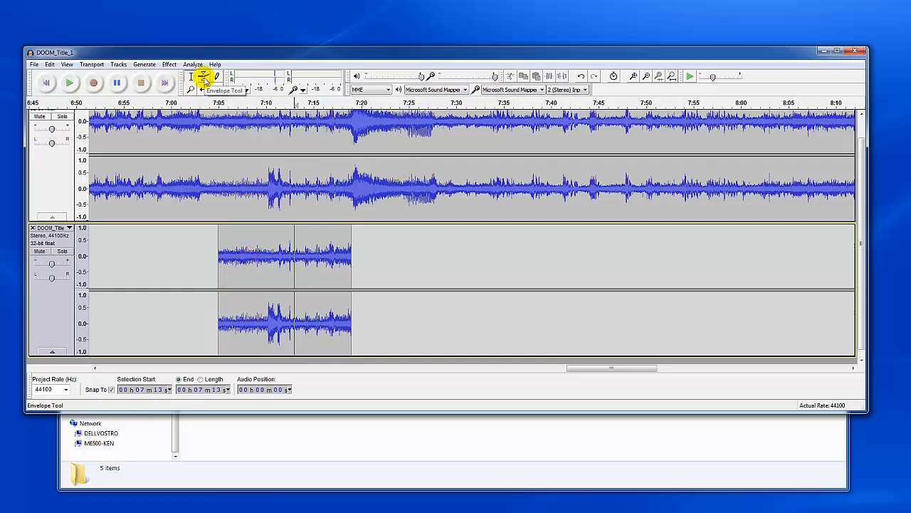
# Use the Time Shift tool to slide the copied clip around, settling it at 0:00
pyautogui.click(203, 89)
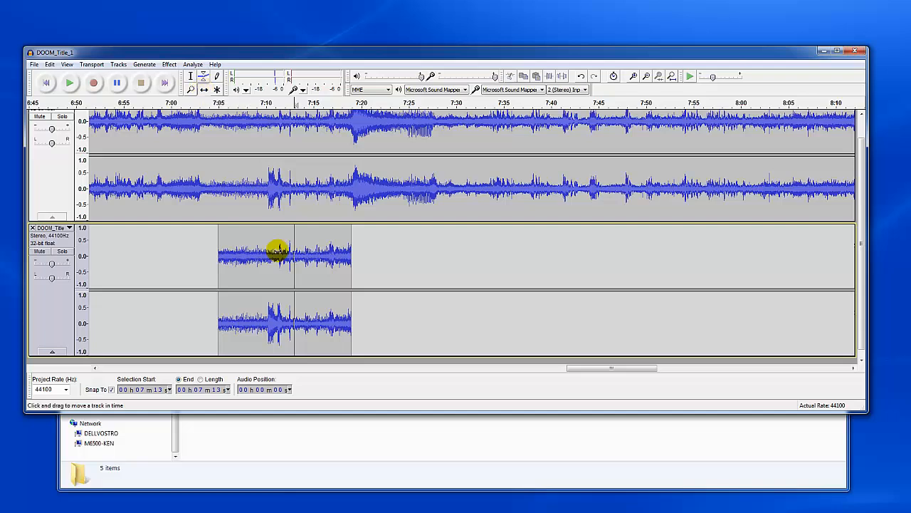
pyautogui.moveTo(285, 257); pyautogui.dragTo(299, 257)
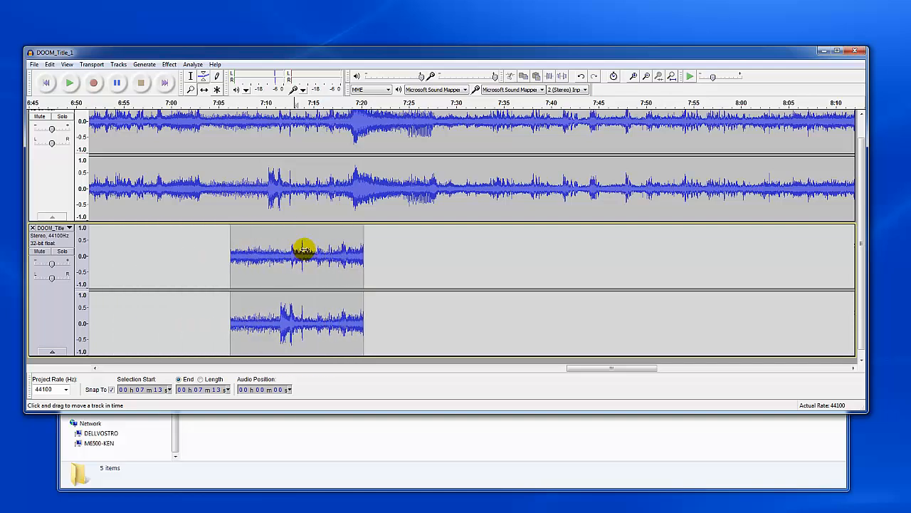
pyautogui.moveTo(303, 256); pyautogui.dragTo(203, 257)
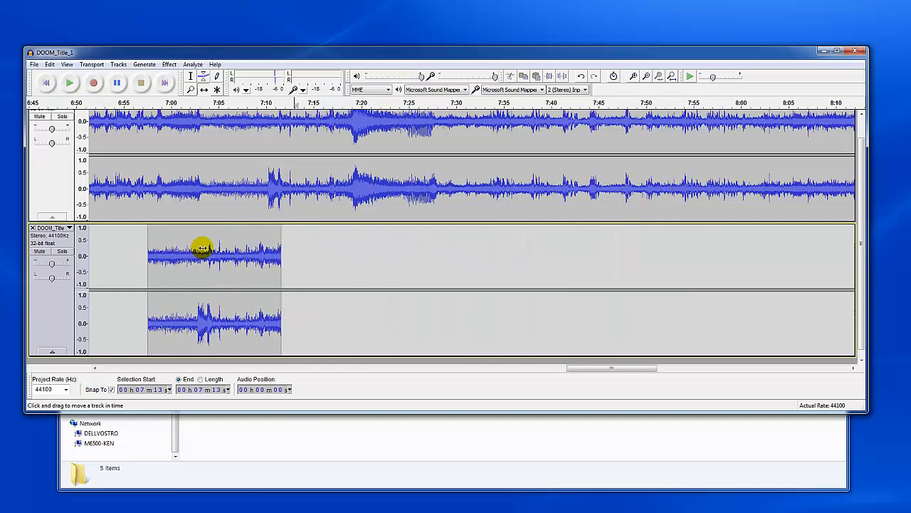
pyautogui.moveTo(203, 256); pyautogui.dragTo(185, 256)
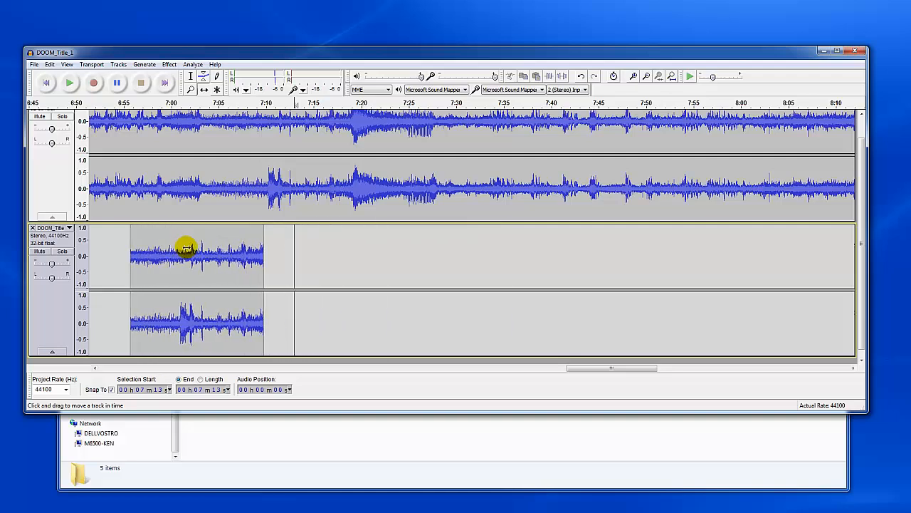
pyautogui.moveTo(185, 249); pyautogui.dragTo(282, 249)
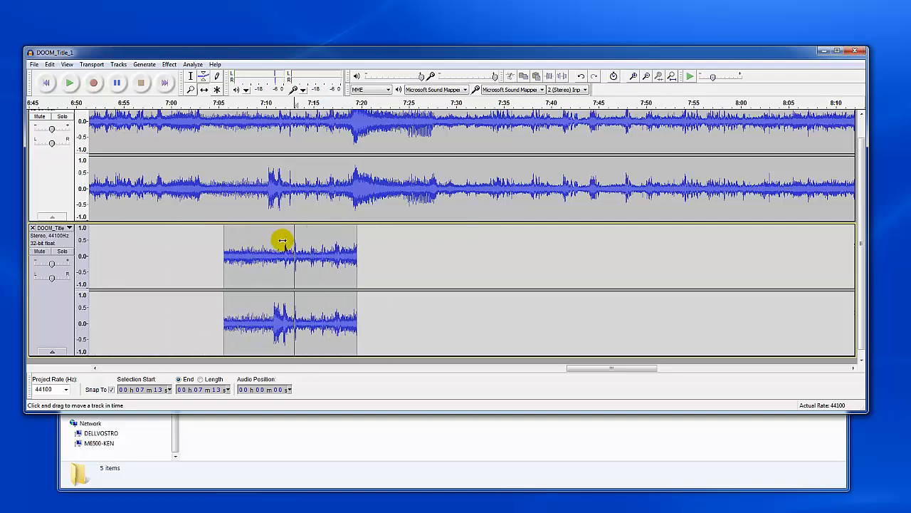
pyautogui.moveTo(278, 257); pyautogui.dragTo(367, 257)
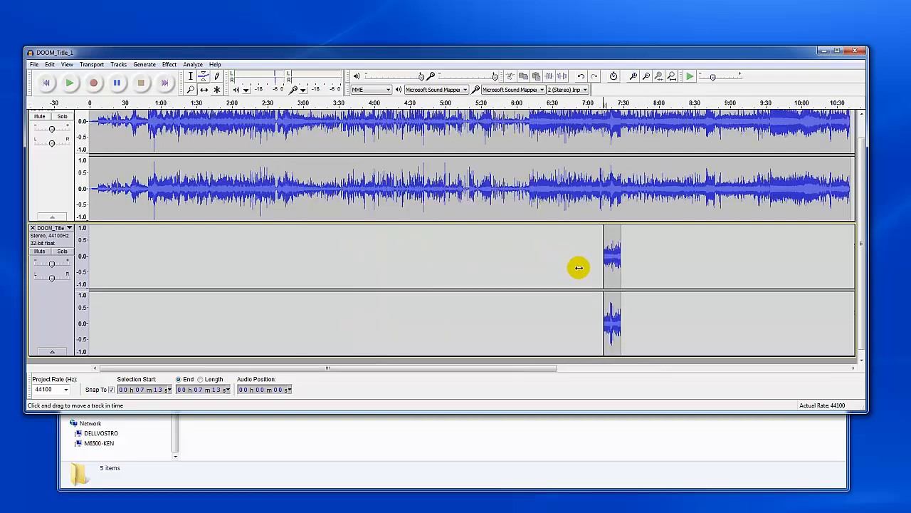
pyautogui.moveTo(612, 267); pyautogui.dragTo(264, 267)
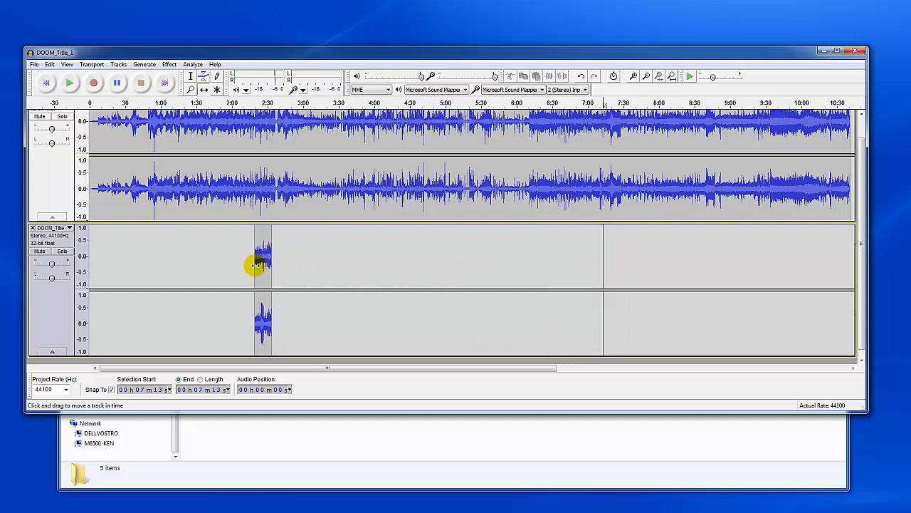
pyautogui.moveTo(262, 265); pyautogui.dragTo(96, 260)
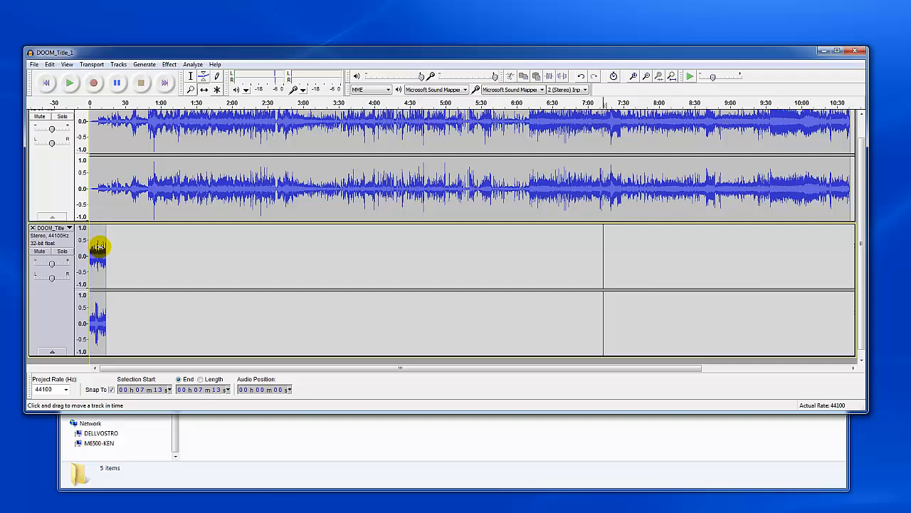
pyautogui.moveTo(50, 238)
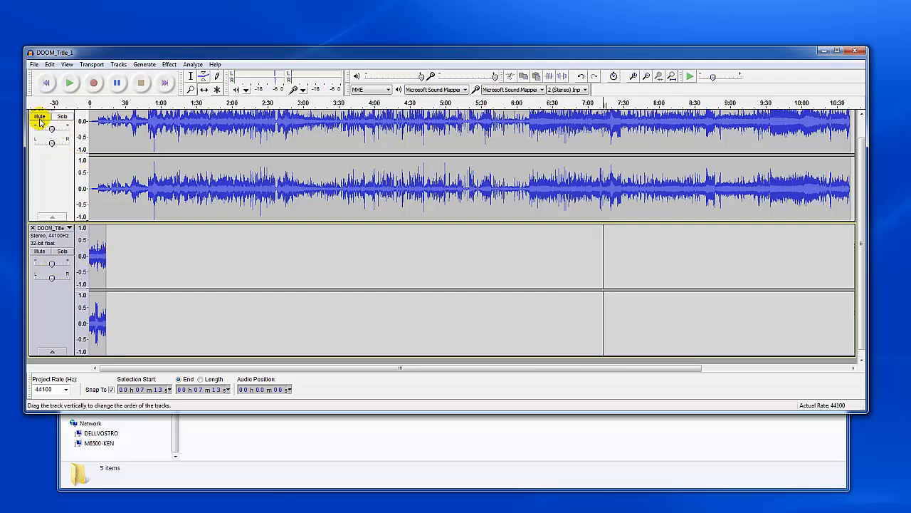
# Mute the original track, play the moved clip from the start, then select it
pyautogui.click(39, 116)
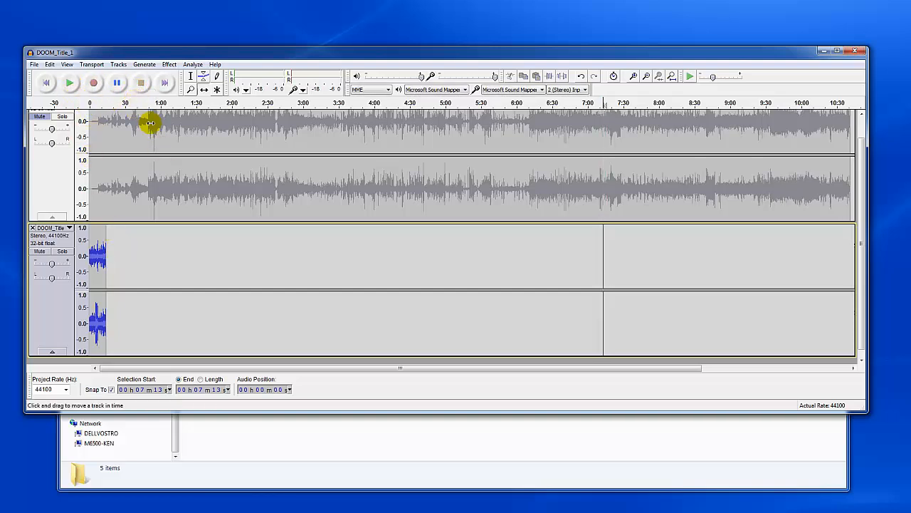
pyautogui.click(191, 77)
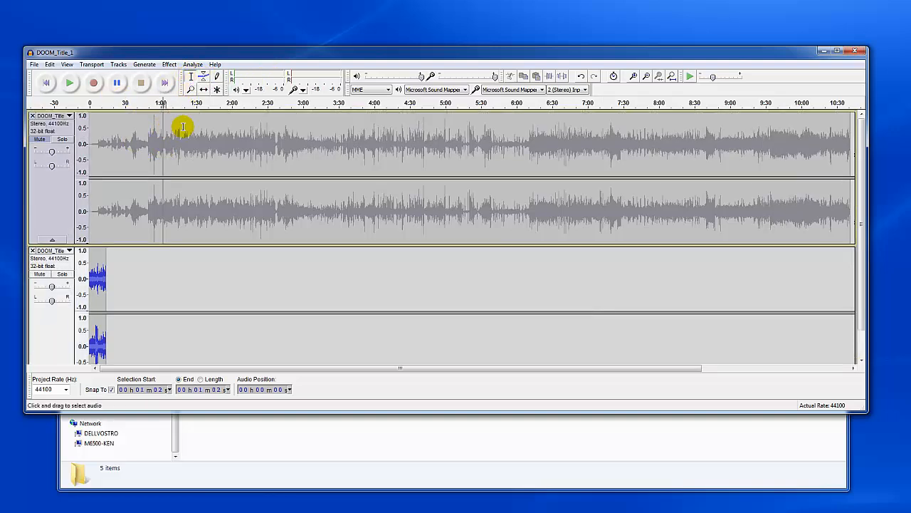
pyautogui.click(70, 82)
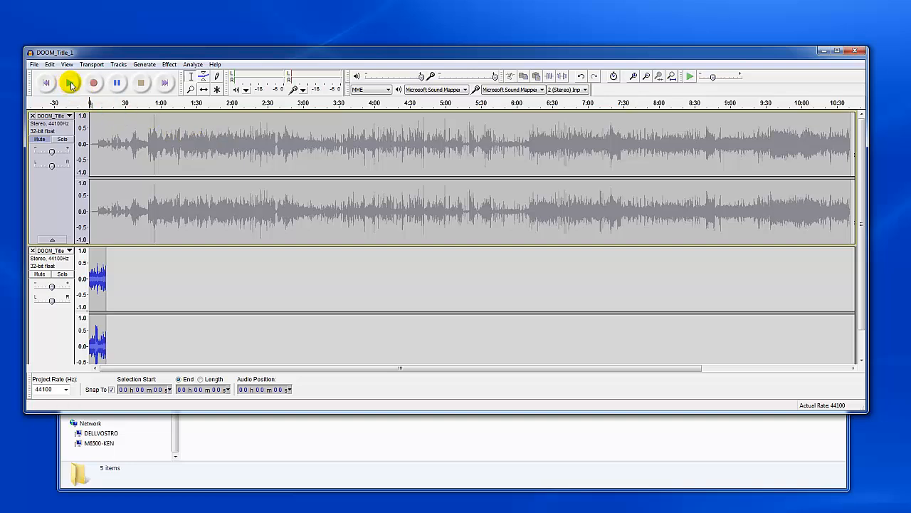
pyautogui.click(70, 83)
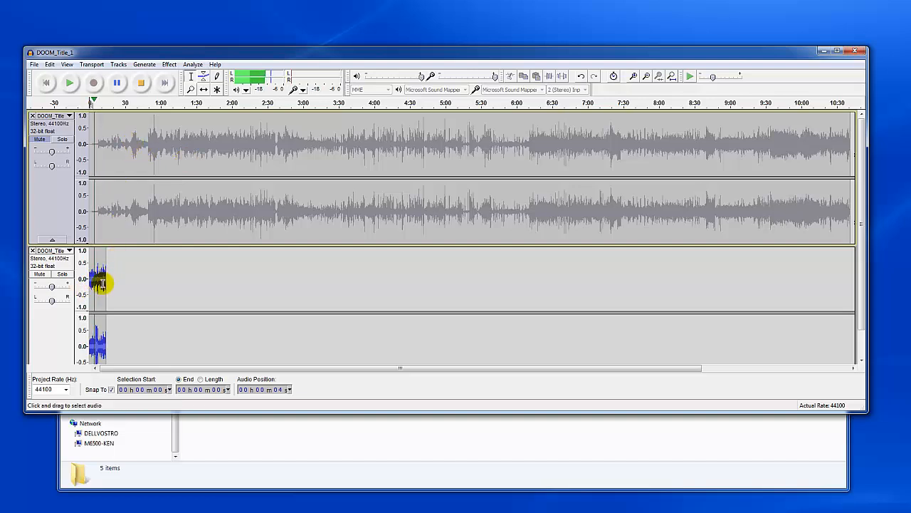
pyautogui.click(70, 83)
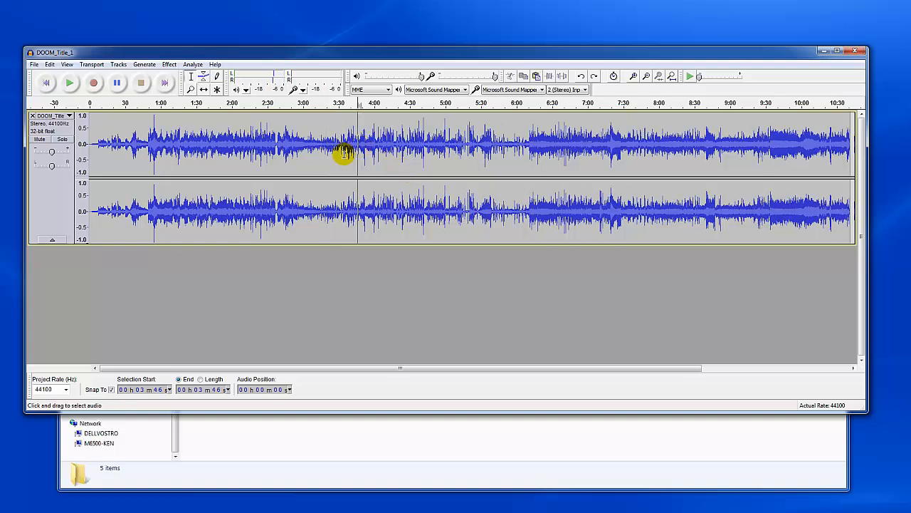
# Select the song from about 3:14, extending the selection end to 3:43
pyautogui.moveTo(321, 142); pyautogui.dragTo(349, 142)
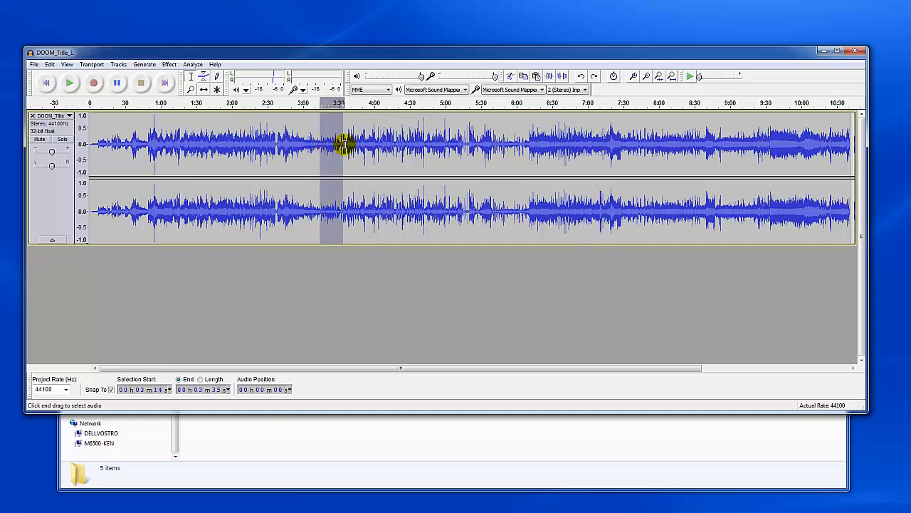
pyautogui.moveTo(339, 146); pyautogui.dragTo(353, 146)
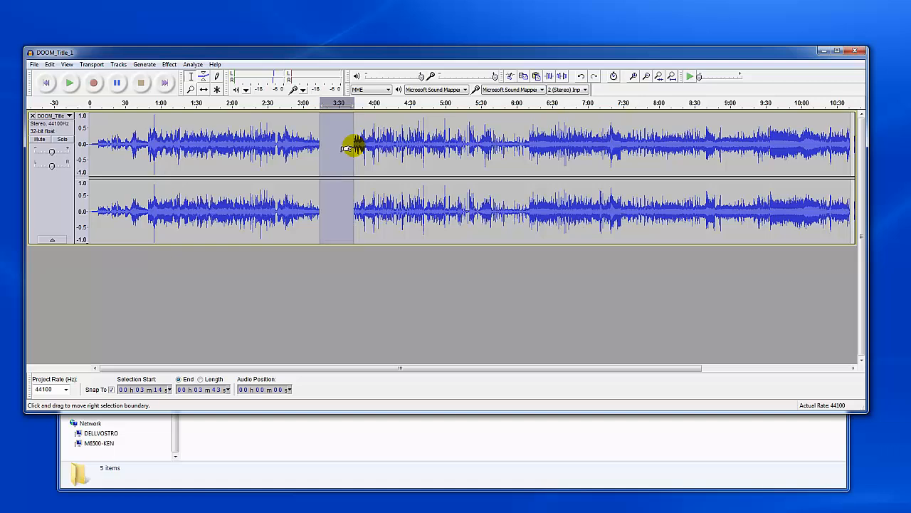
pyautogui.moveTo(345, 150)
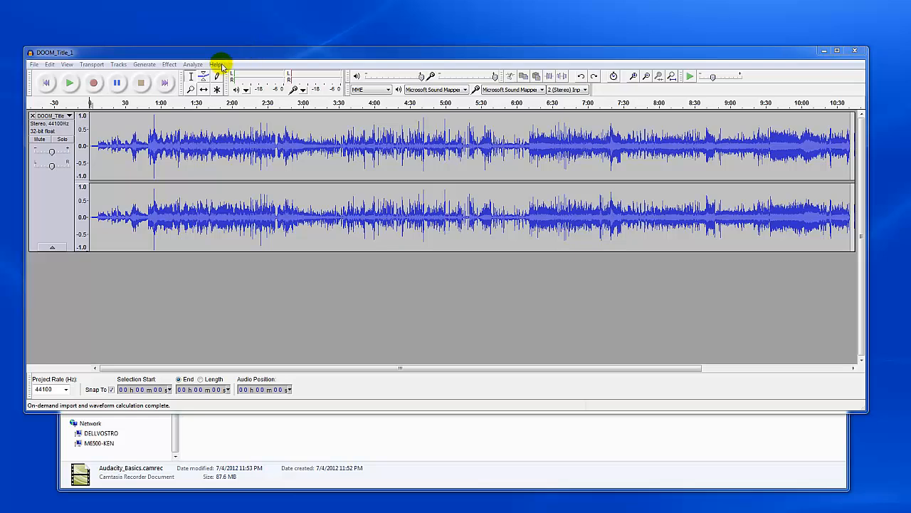
pyautogui.moveTo(203, 77)
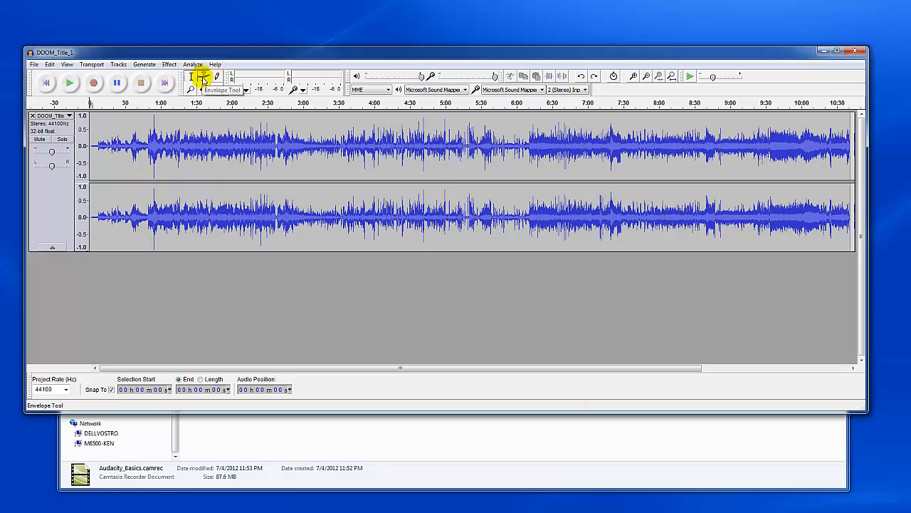
# Activate the Envelope Tool on the song track
pyautogui.click(204, 77)
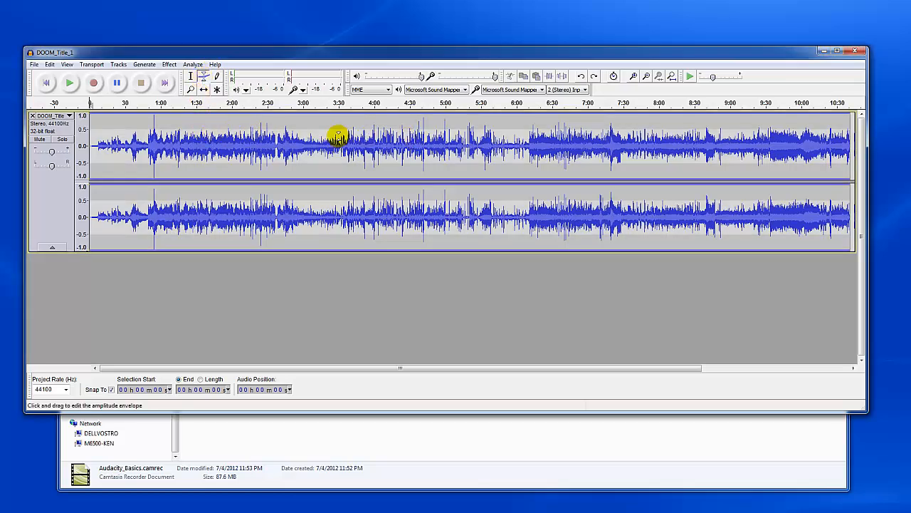
pyautogui.moveTo(228, 132)
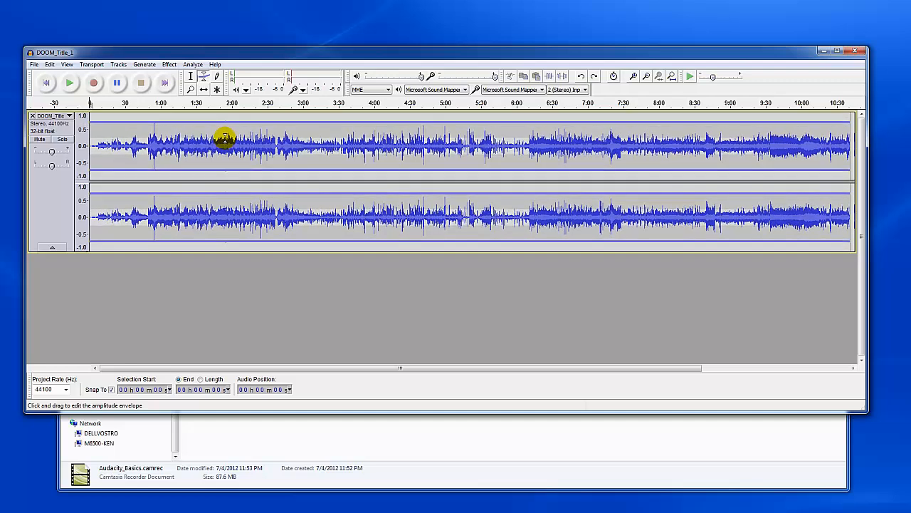
pyautogui.moveTo(232, 135)
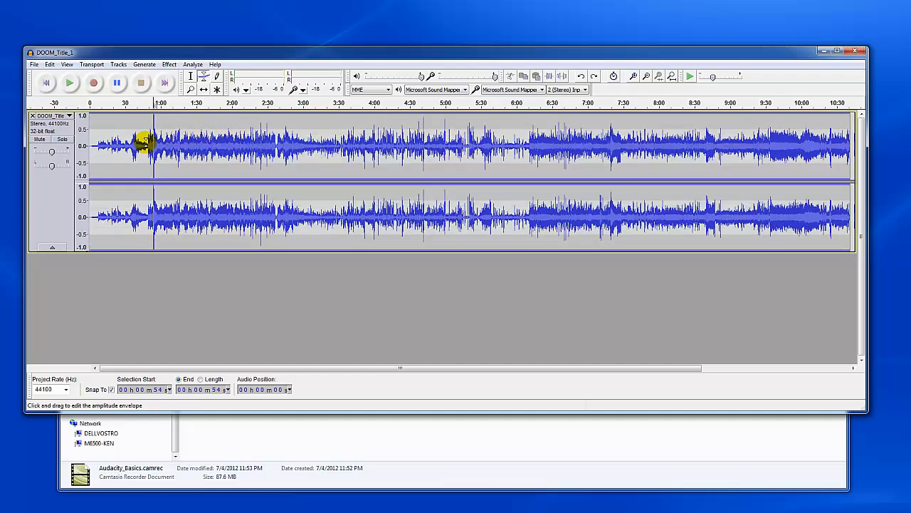
pyautogui.moveTo(134, 138)
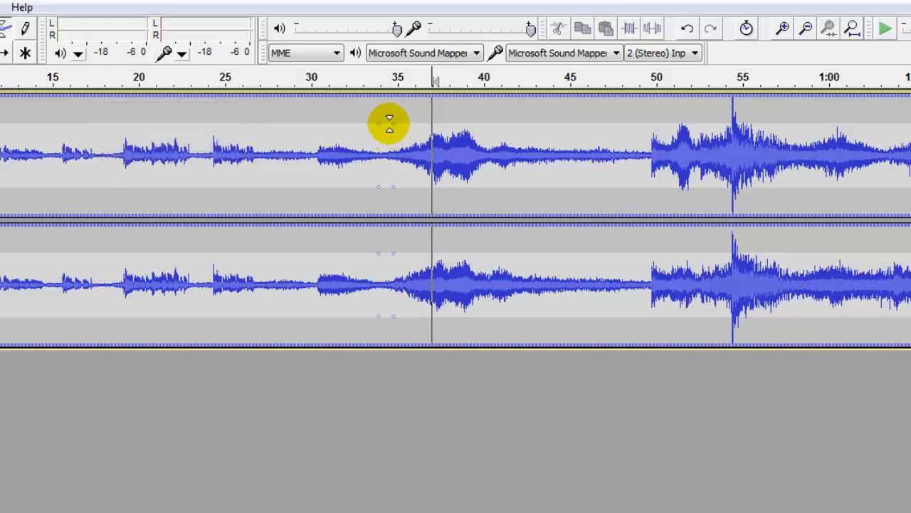
pyautogui.moveTo(513, 130)
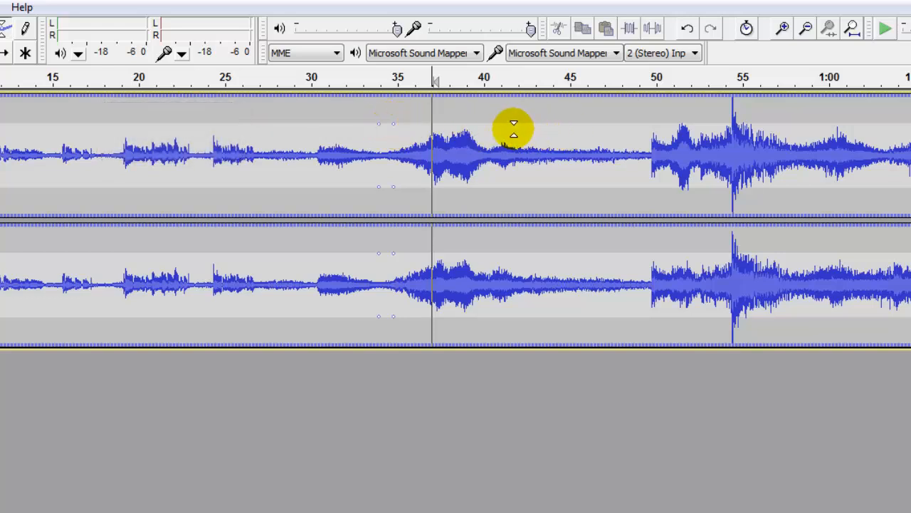
pyautogui.moveTo(498, 128)
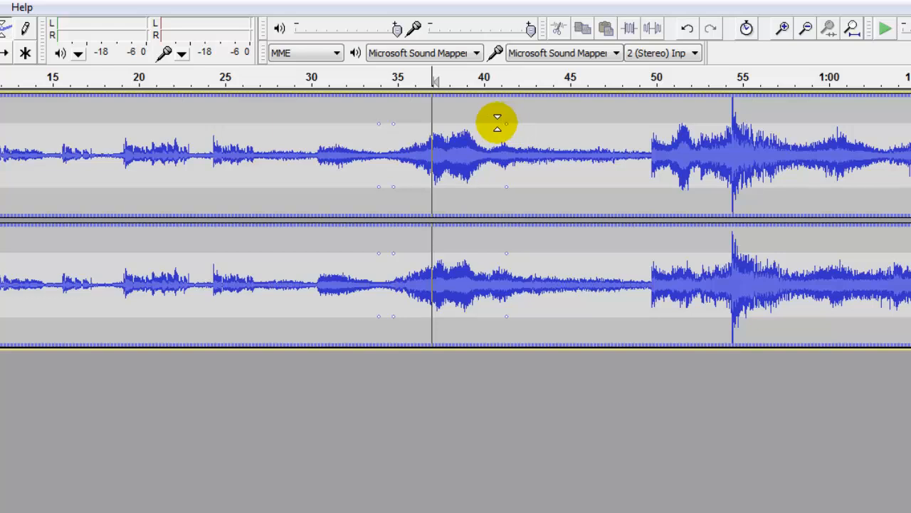
pyautogui.moveTo(496, 122)
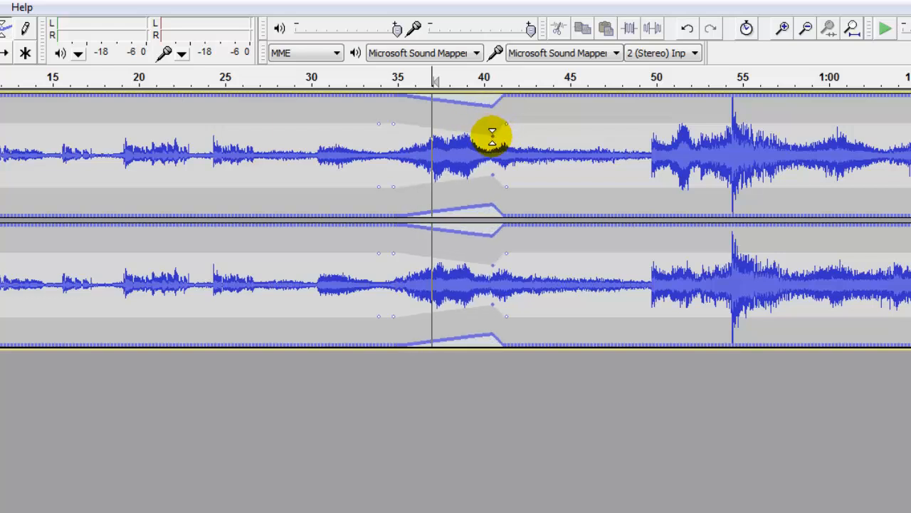
# Drag envelope points near 0:35 and 0:40 downward to shape the volume dip
pyautogui.moveTo(491, 136); pyautogui.dragTo(490, 149)
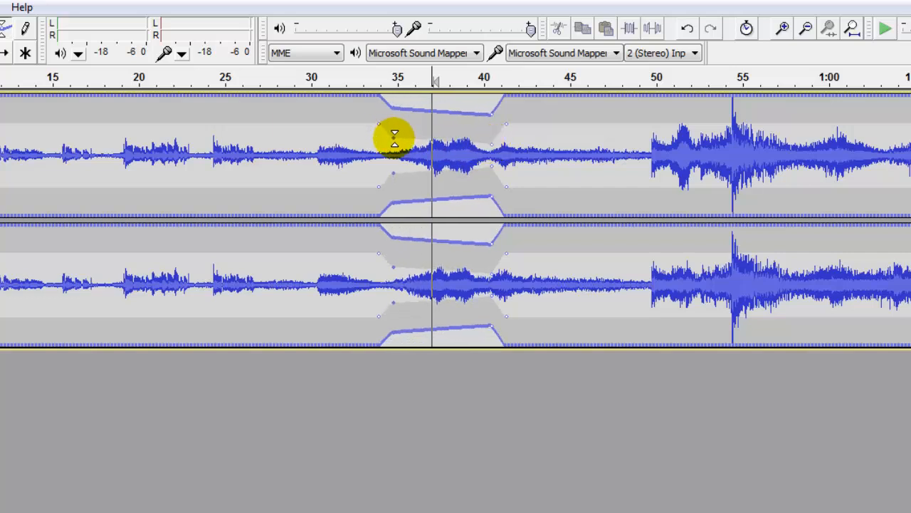
pyautogui.moveTo(395, 135); pyautogui.dragTo(396, 146)
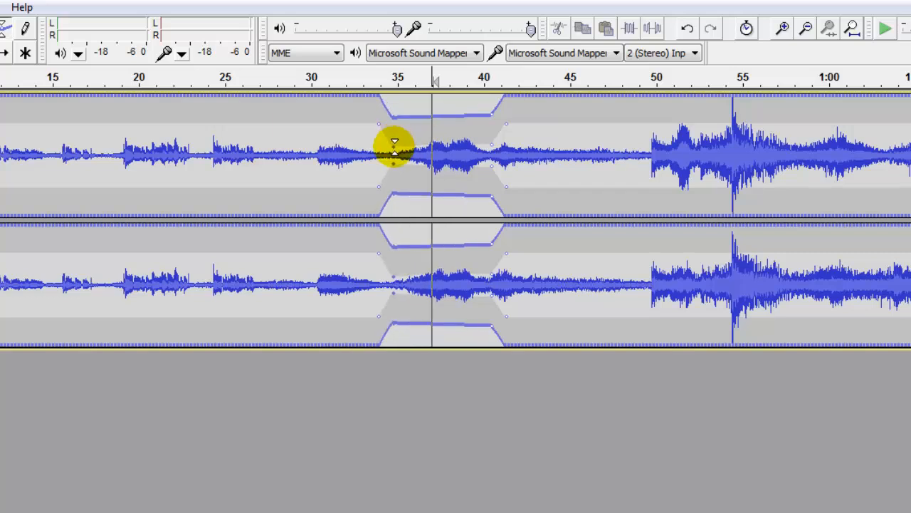
pyautogui.moveTo(395, 142); pyautogui.dragTo(427, 114)
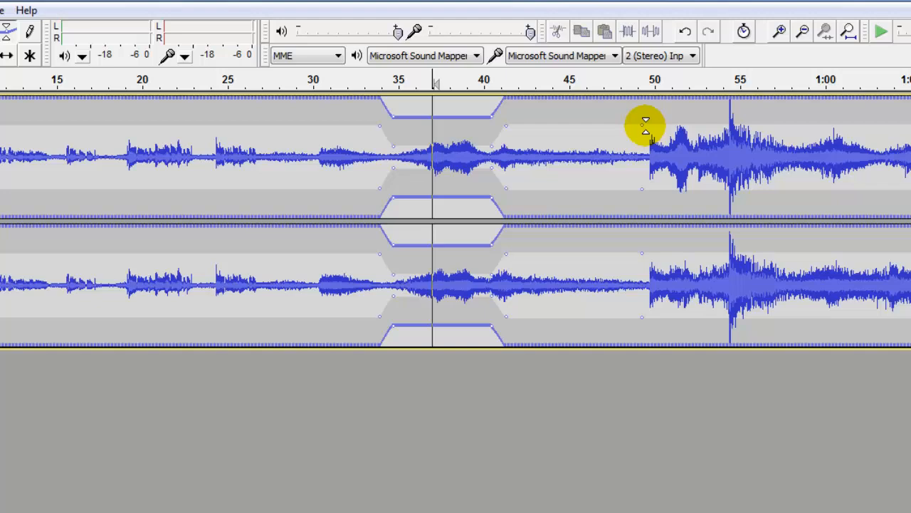
pyautogui.moveTo(646, 132)
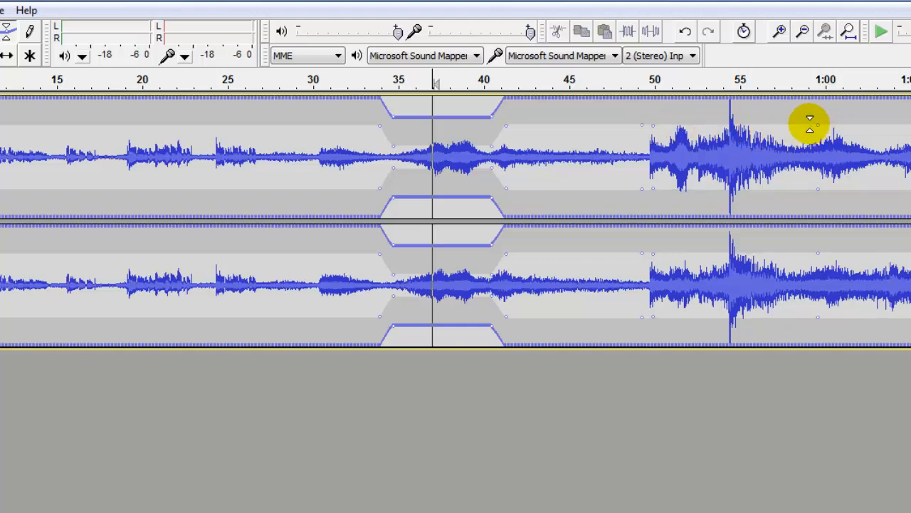
pyautogui.moveTo(810, 125)
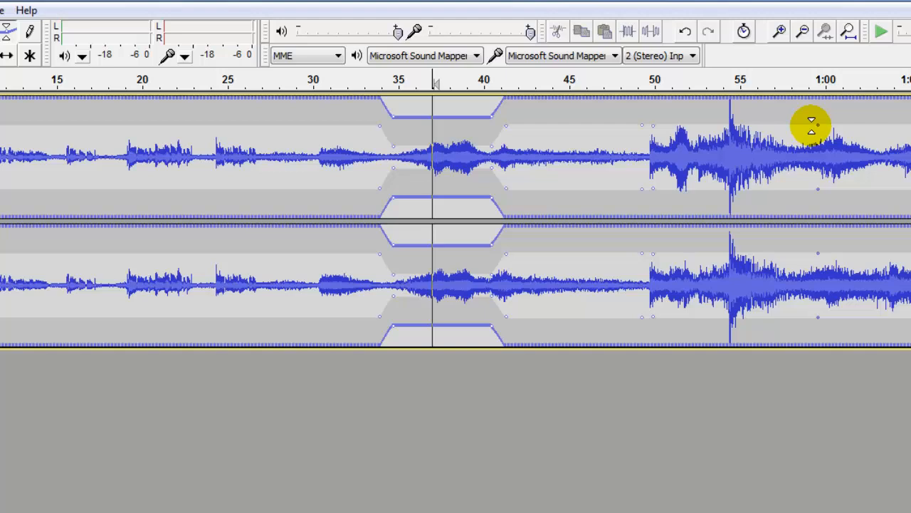
# Add an envelope point near 0:59 and pull the volume down from 0:50
pyautogui.moveTo(812, 124); pyautogui.dragTo(804, 138)
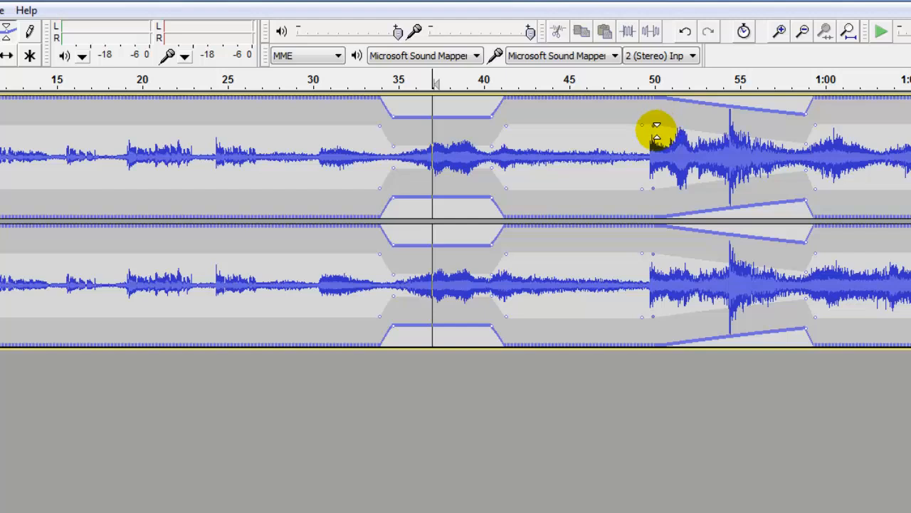
pyautogui.moveTo(655, 128); pyautogui.dragTo(675, 181)
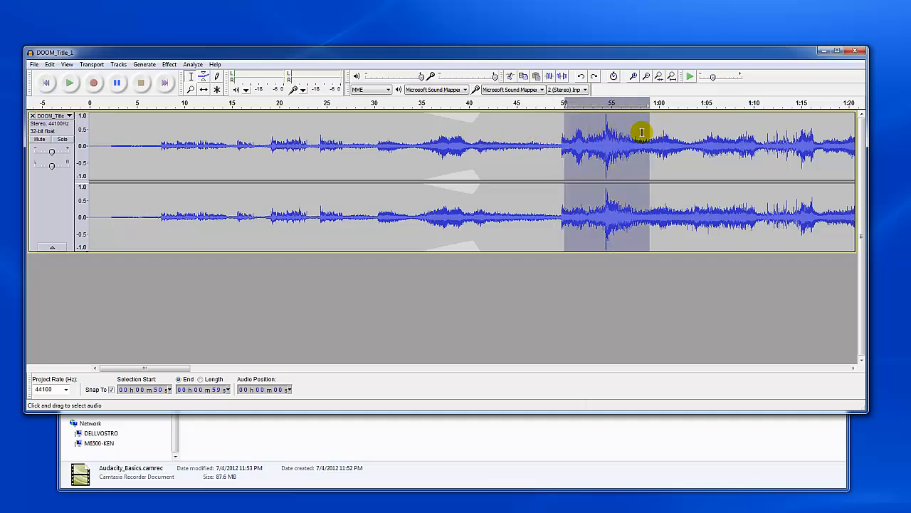
# Apply Fade In then Fade Out to 0:50–0:59, and reselect the Envelope Tool
pyautogui.click(169, 64)
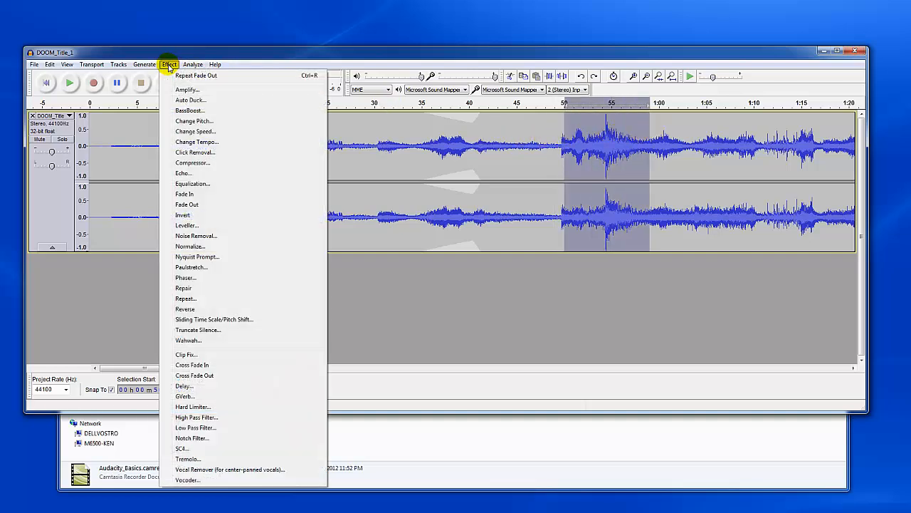
pyautogui.moveTo(184, 193)
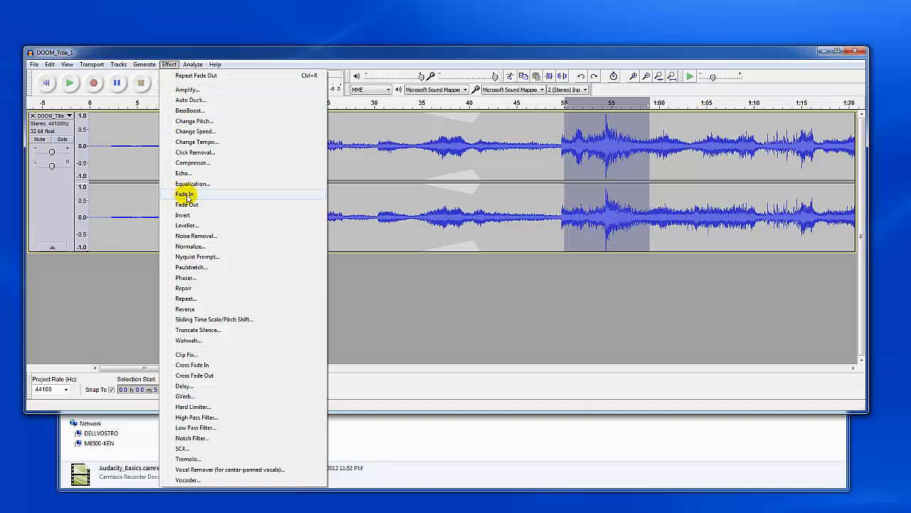
pyautogui.click(185, 194)
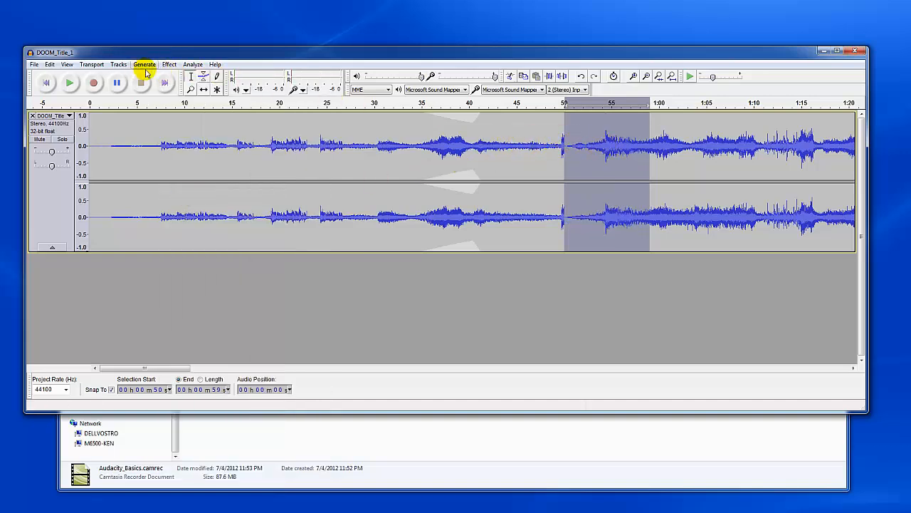
pyautogui.click(169, 64)
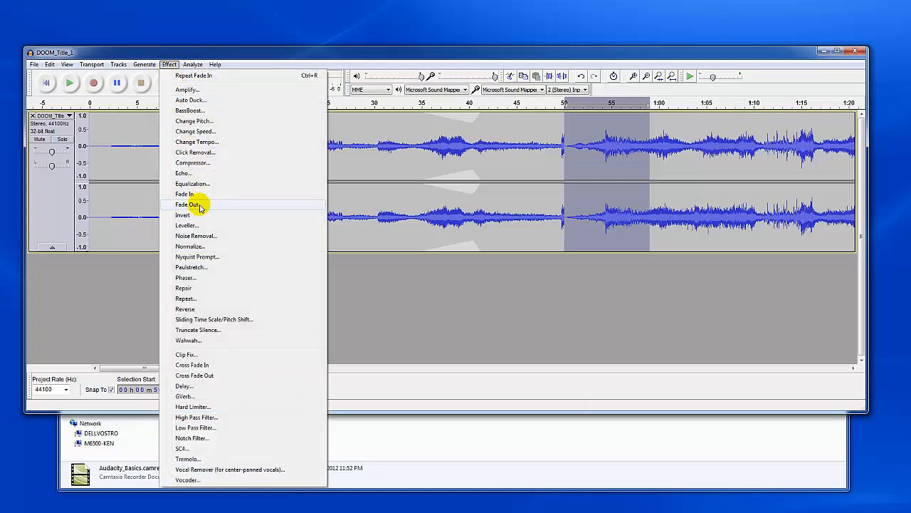
pyautogui.click(187, 205)
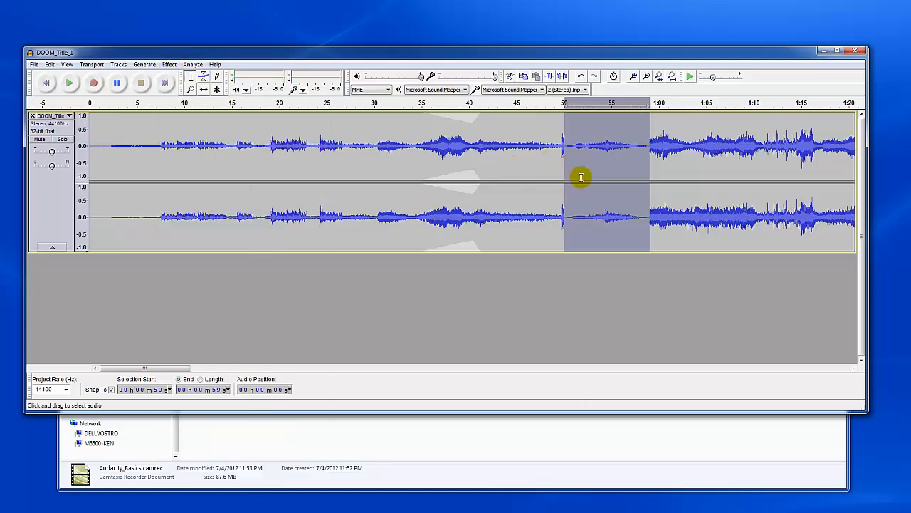
pyautogui.moveTo(643, 129)
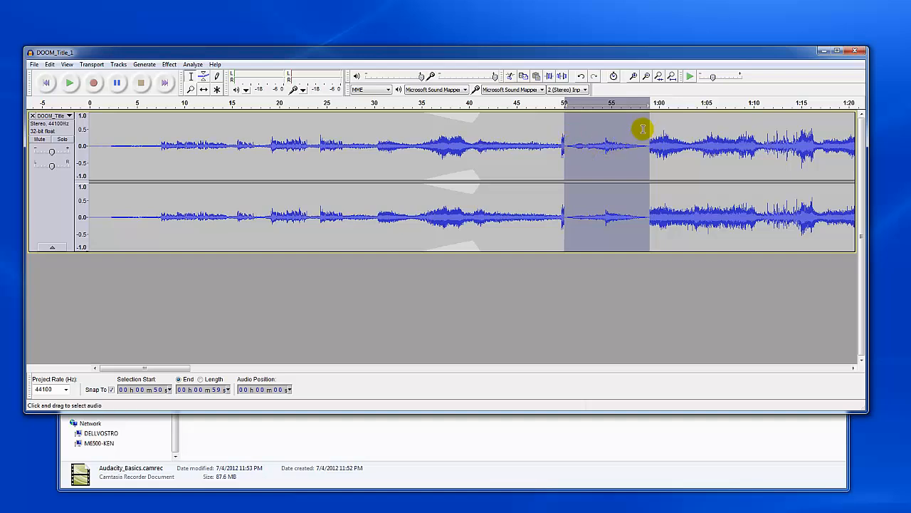
pyautogui.click(204, 76)
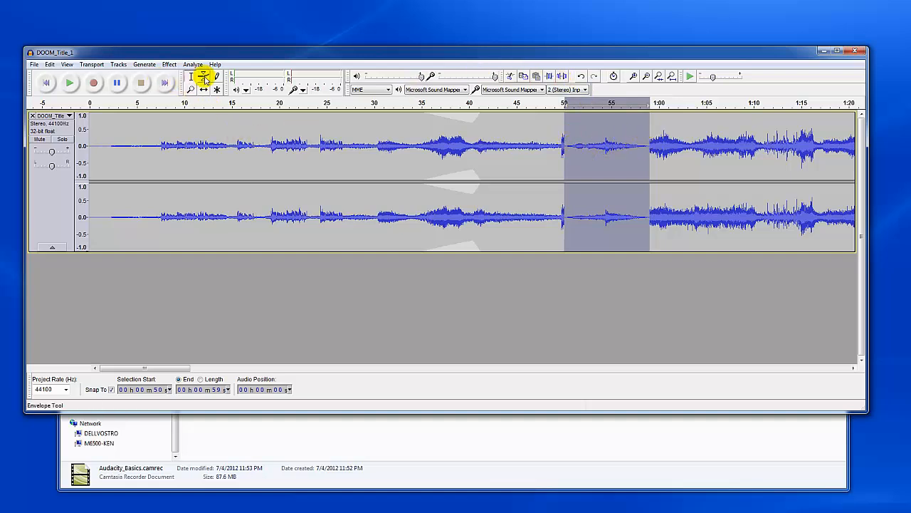